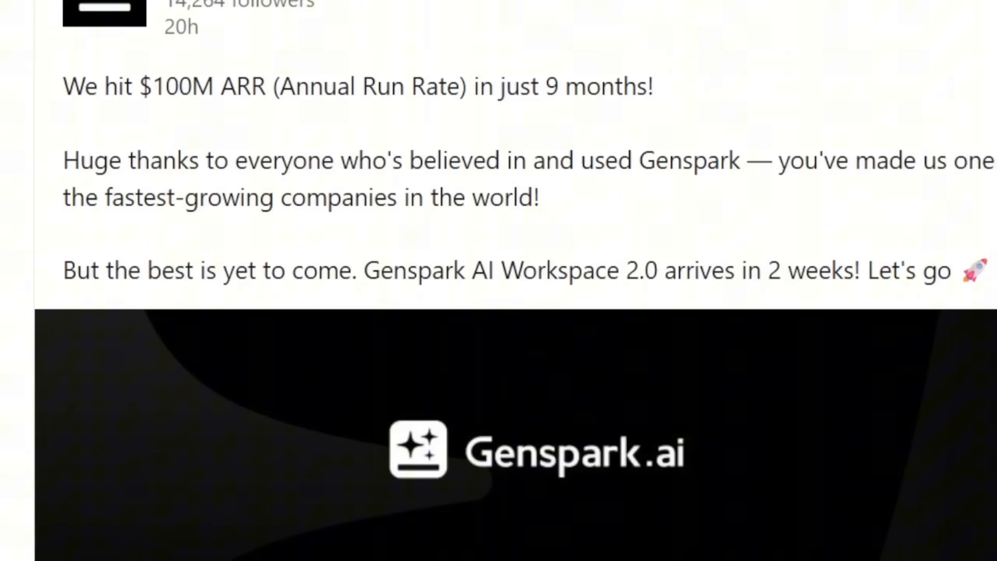
Submit the Printify print-on-demand pitch deck prompt and view the generated 15-page HustleCraft deck
scroll(down, 3)
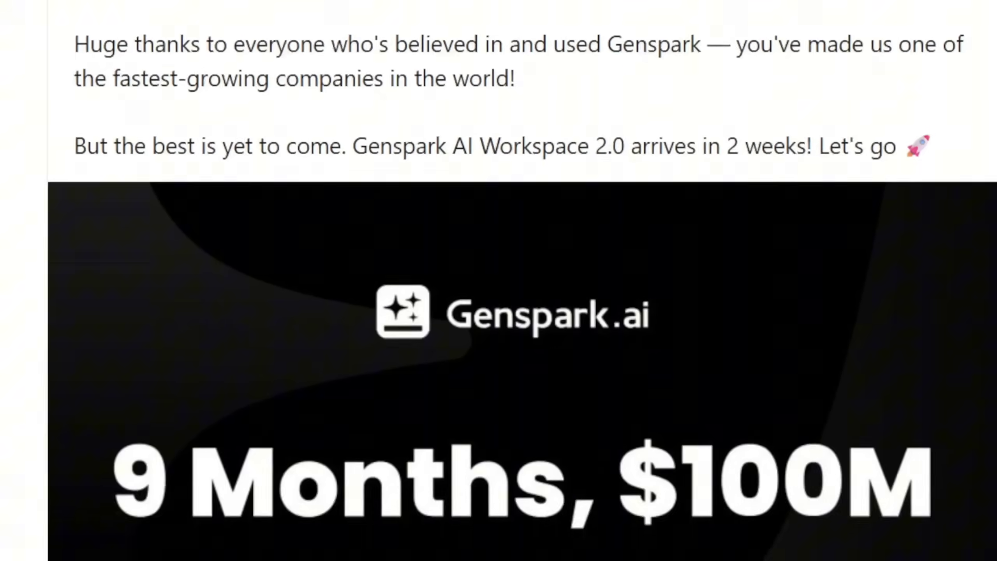
scroll(down, 3)
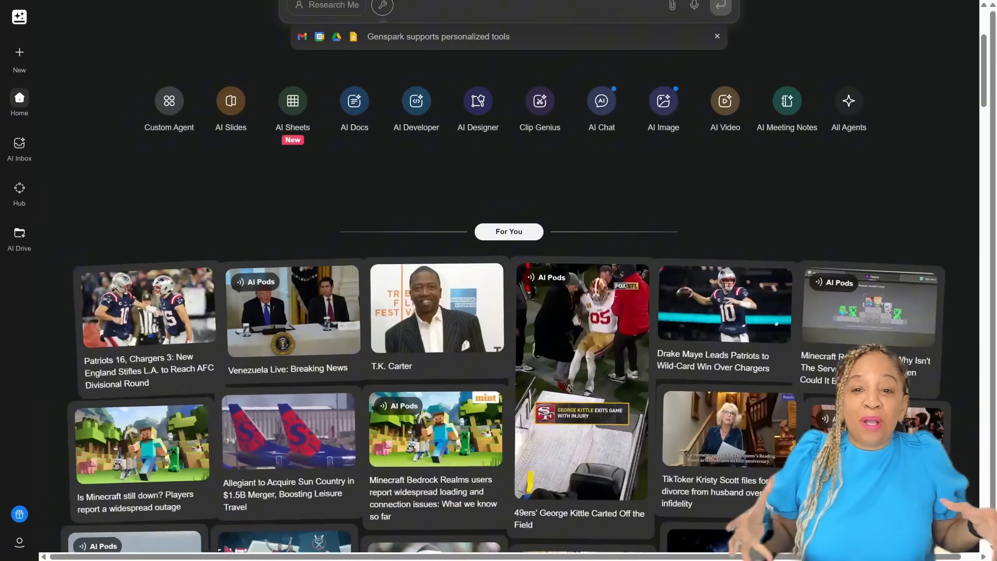
scroll(down, 3)
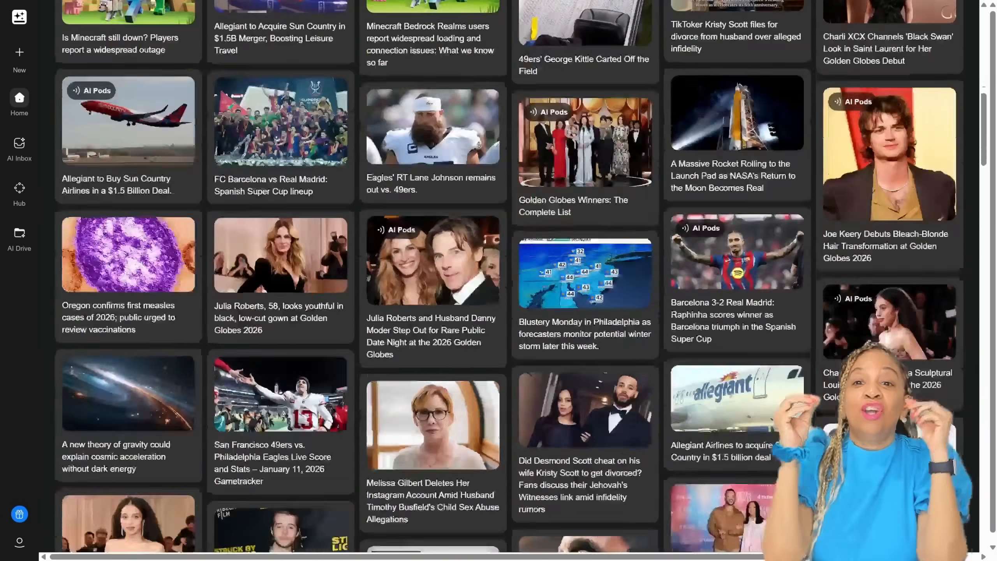
scroll(down, 3)
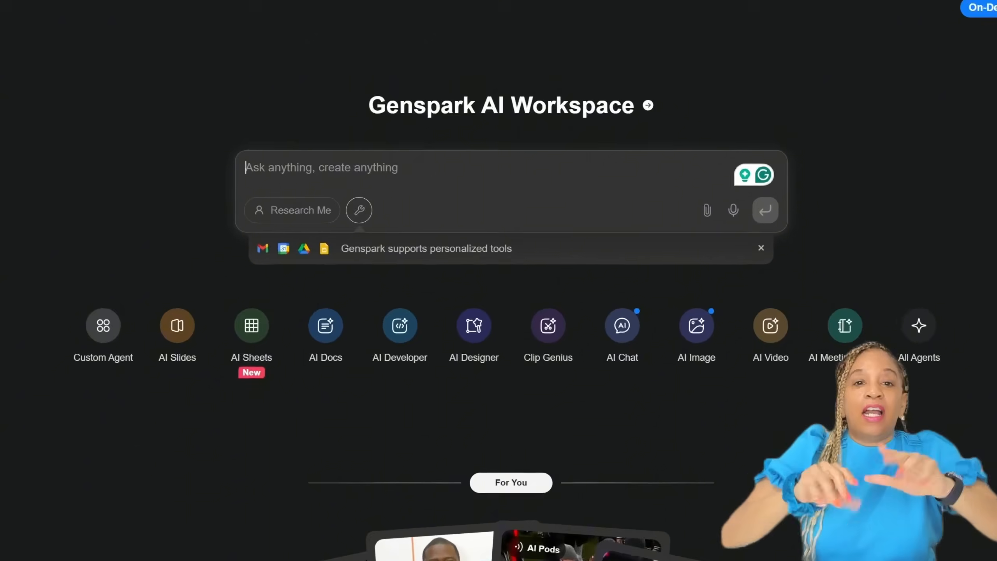
text(Create a pitch deck for a Printify print-on-demand business that will sell products based on side hustles and entrepreneurship)
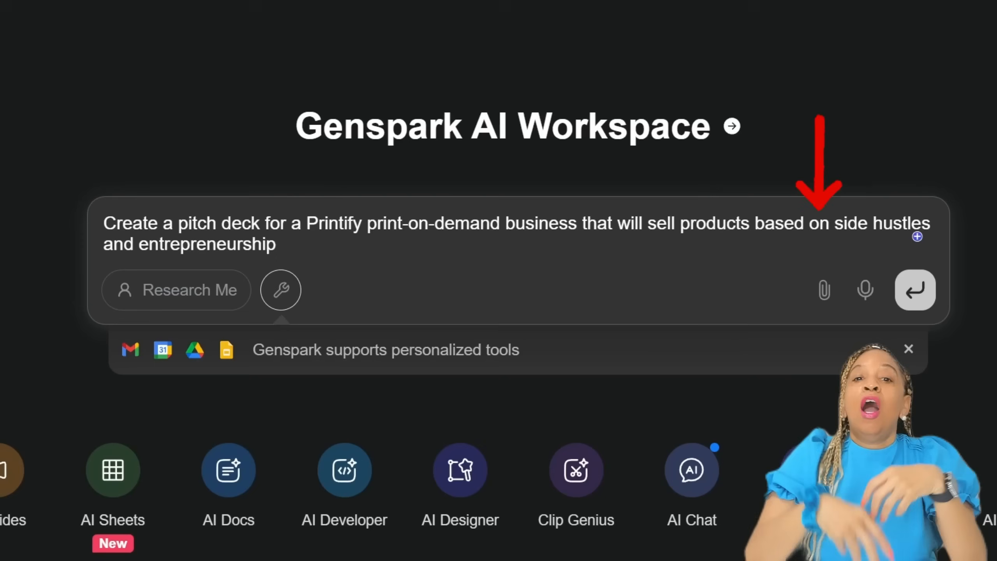
click(914, 290)
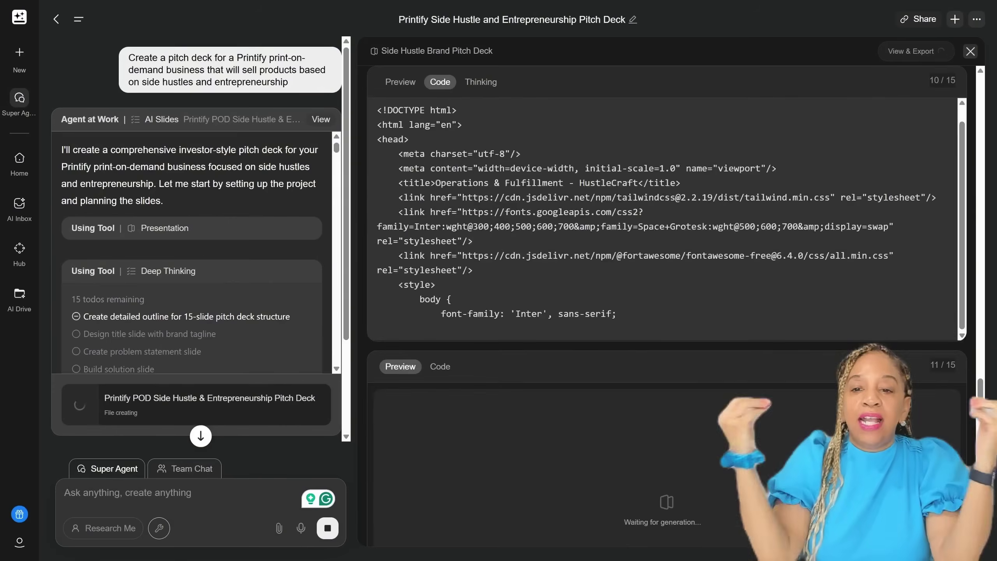
click(481, 82)
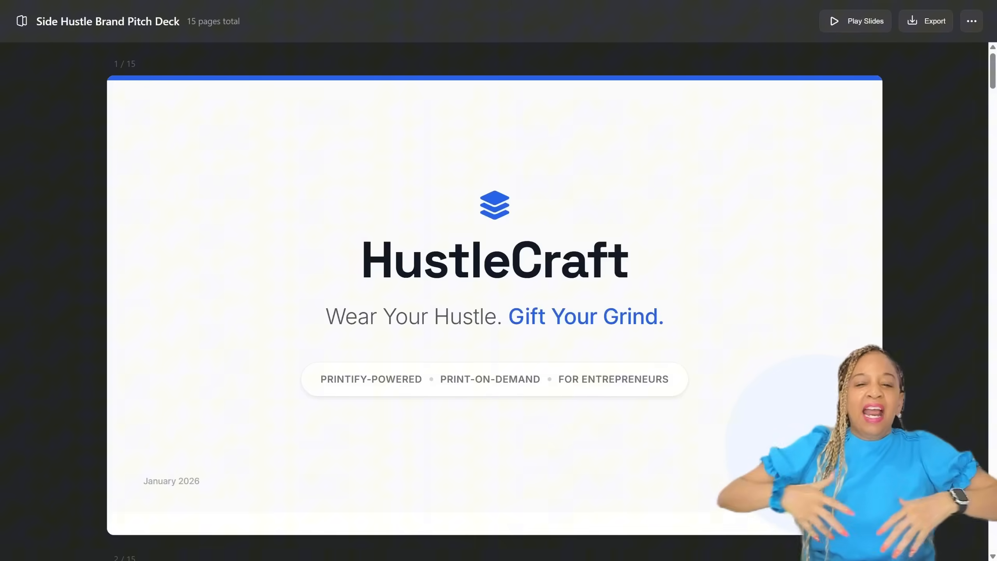
scroll(down, 3)
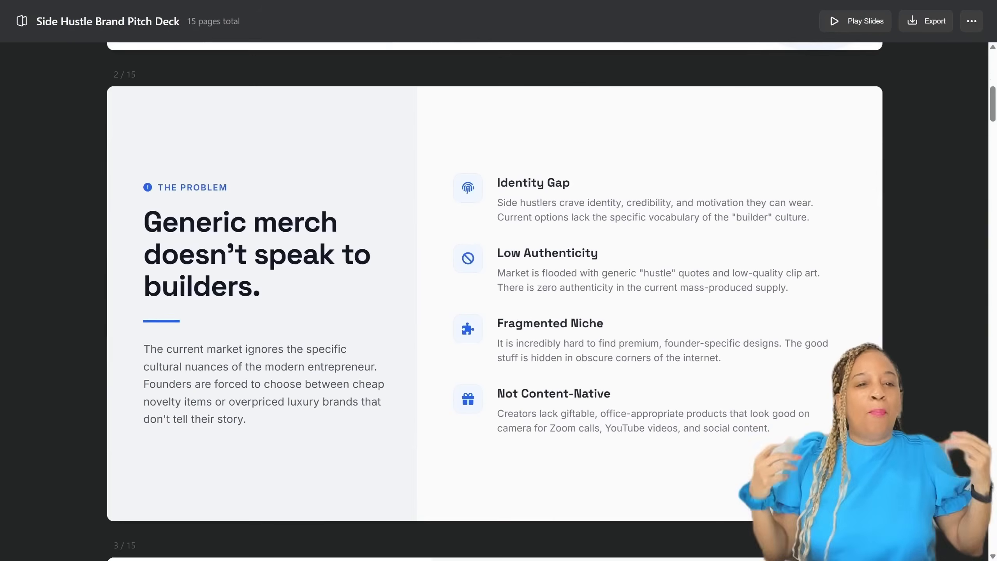
scroll(down, 3)
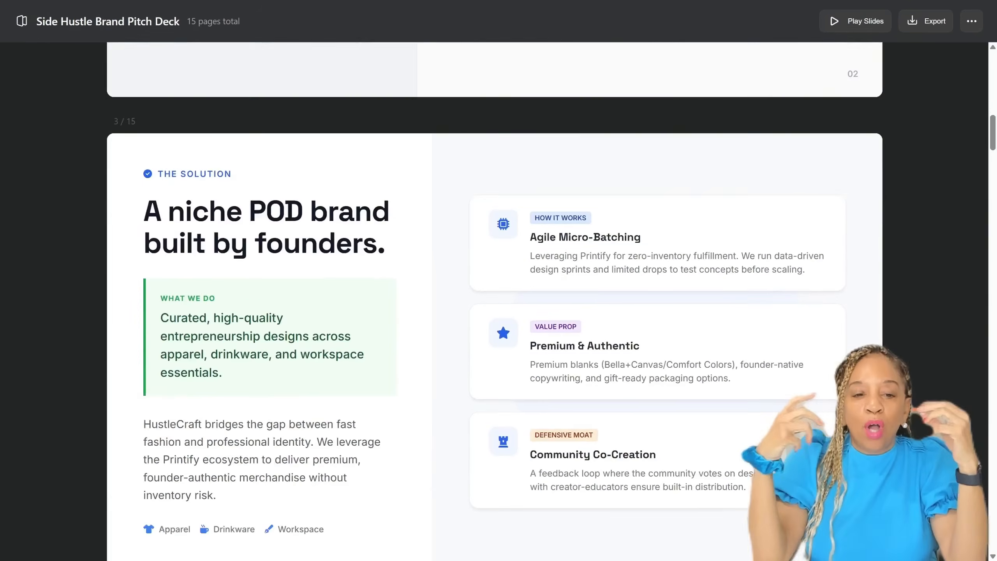
scroll(down, 3)
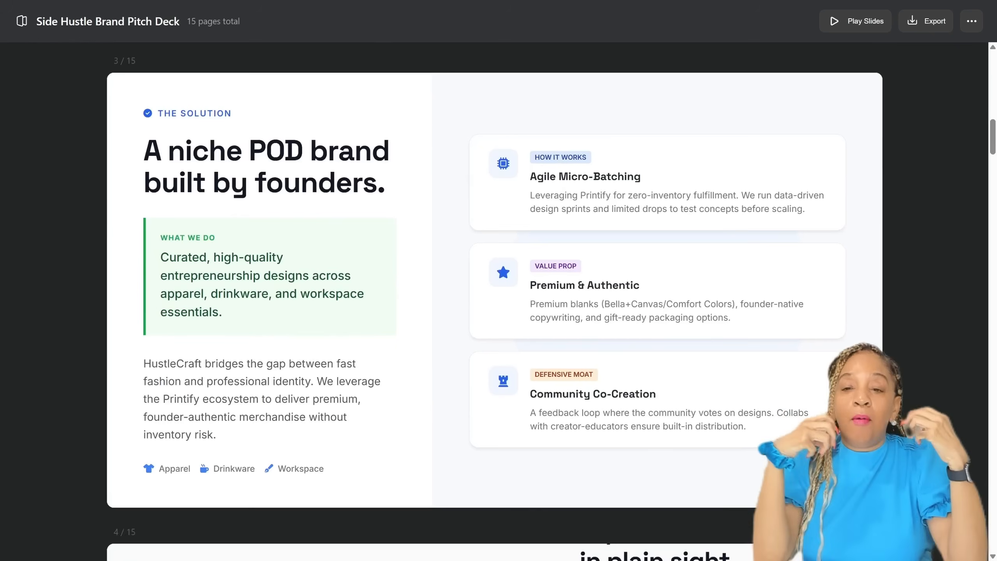
scroll(down, 3)
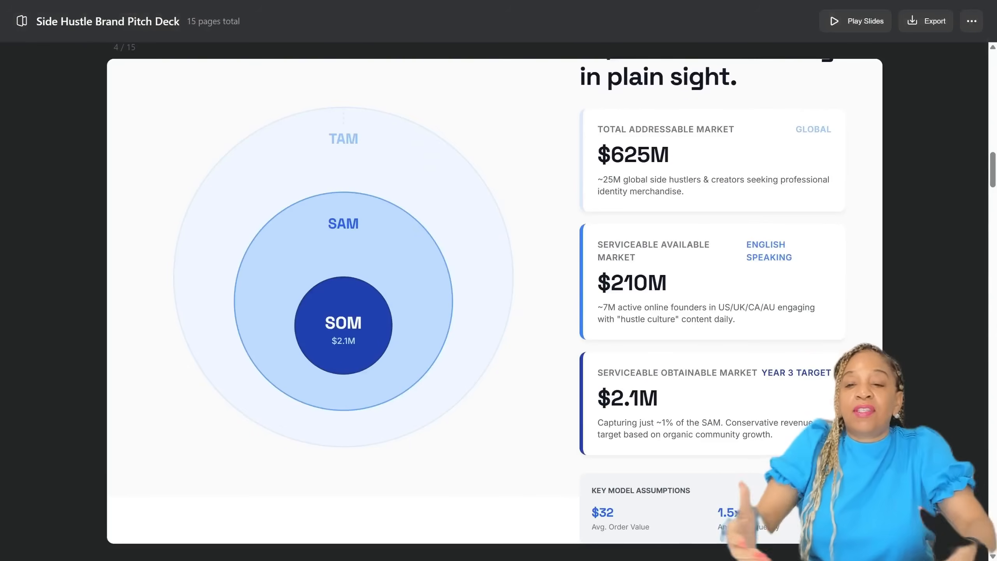
scroll(up, 3)
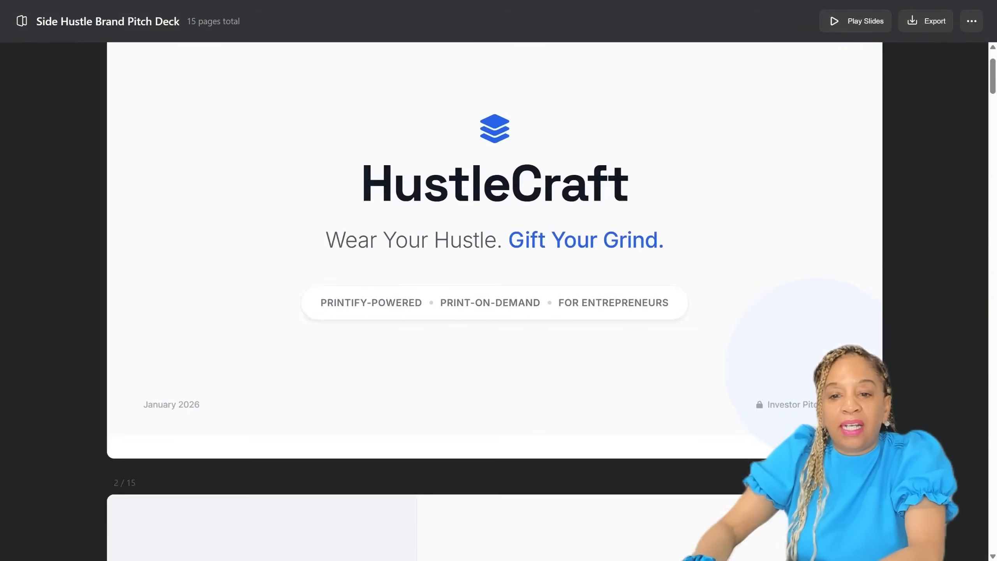
scroll(down, 3)
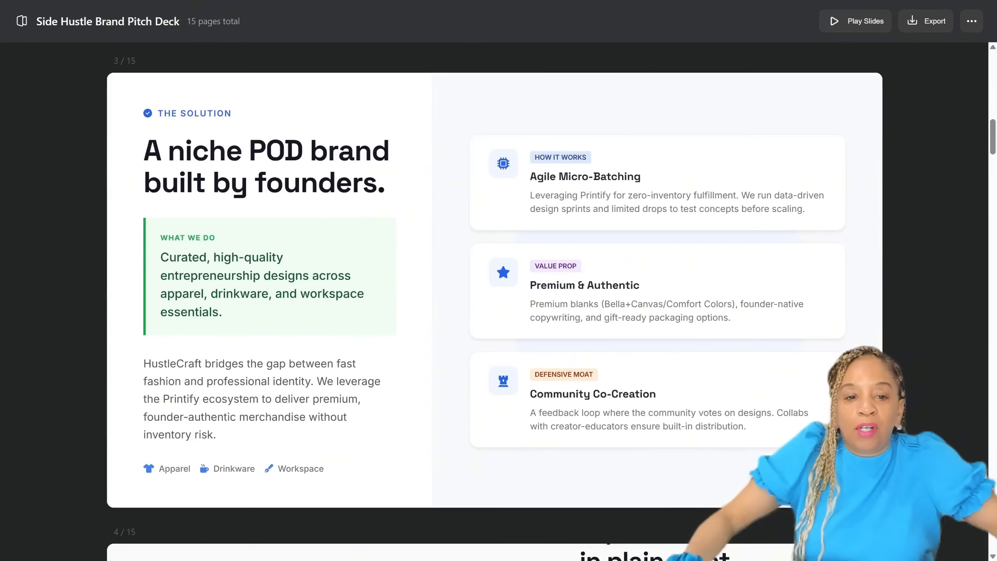
scroll(down, 3)
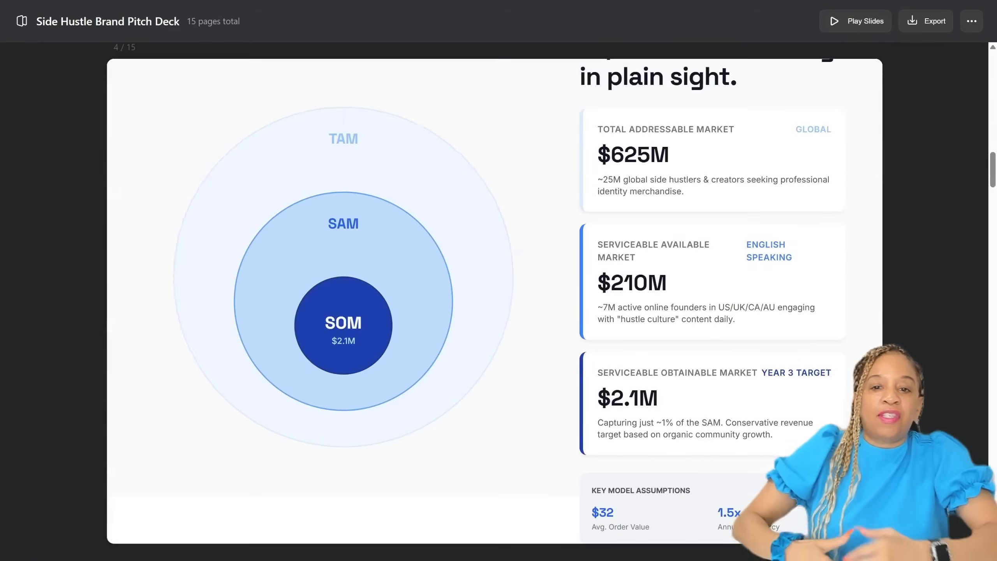
scroll(down, 3)
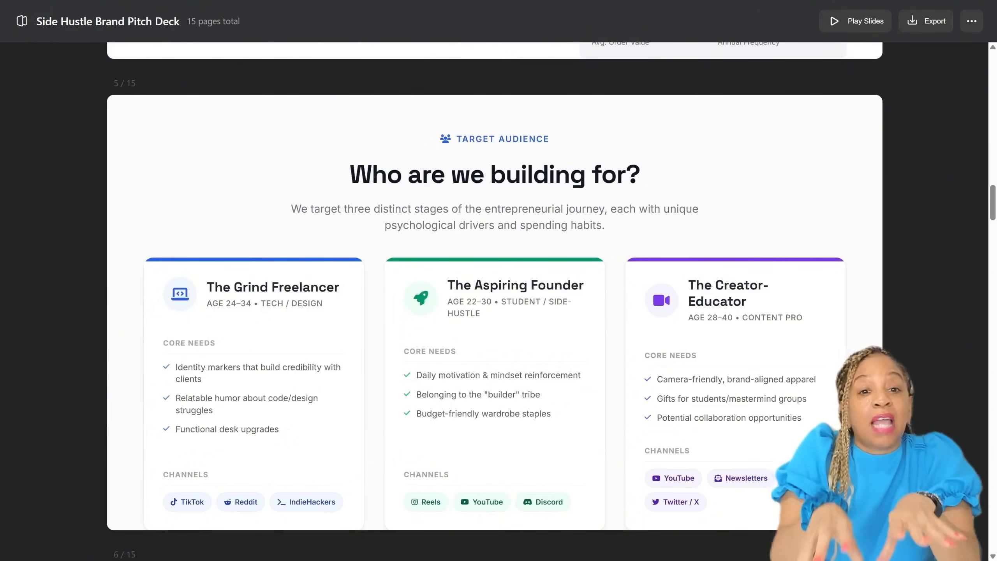
scroll(down, 3)
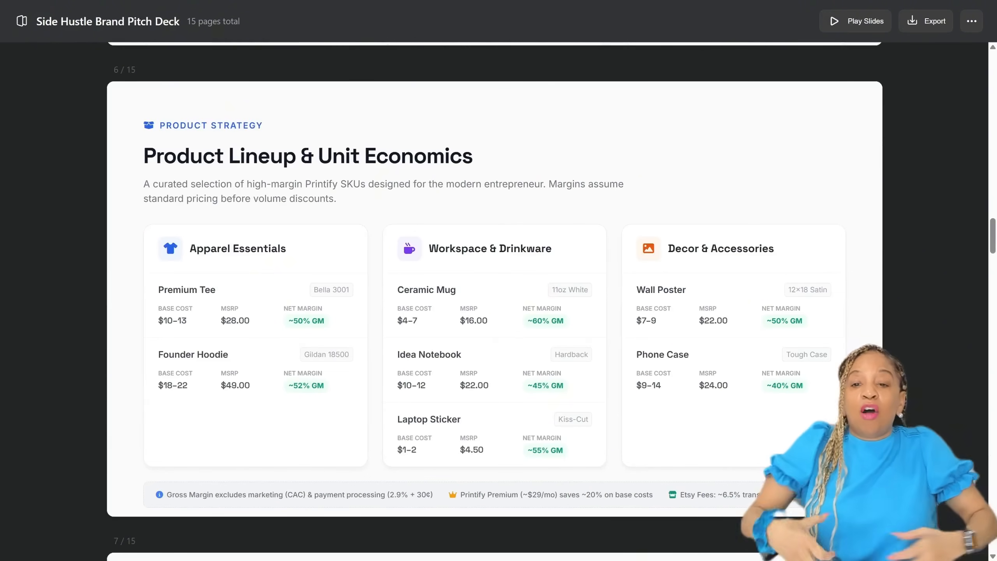
scroll(down, 3)
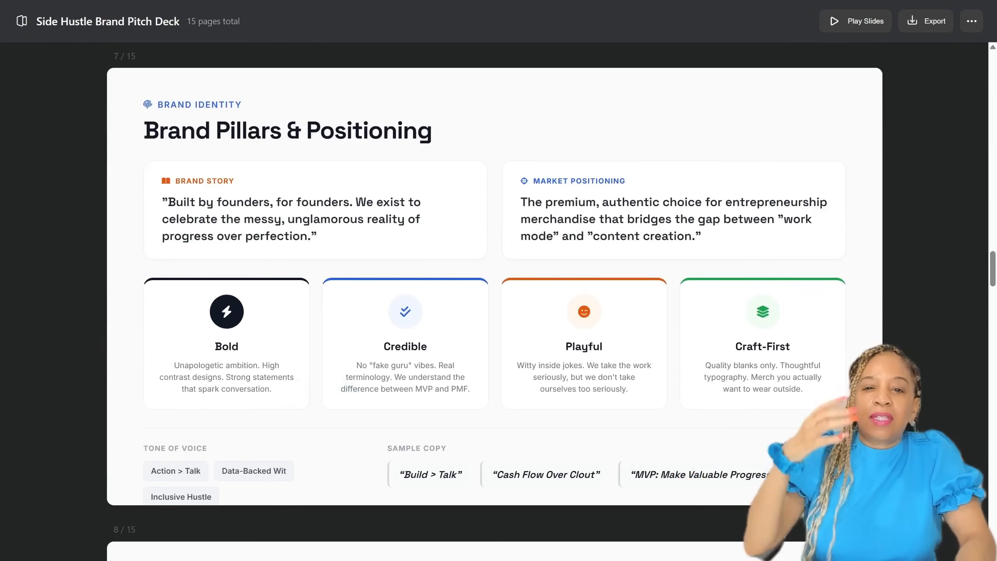
scroll(down, 3)
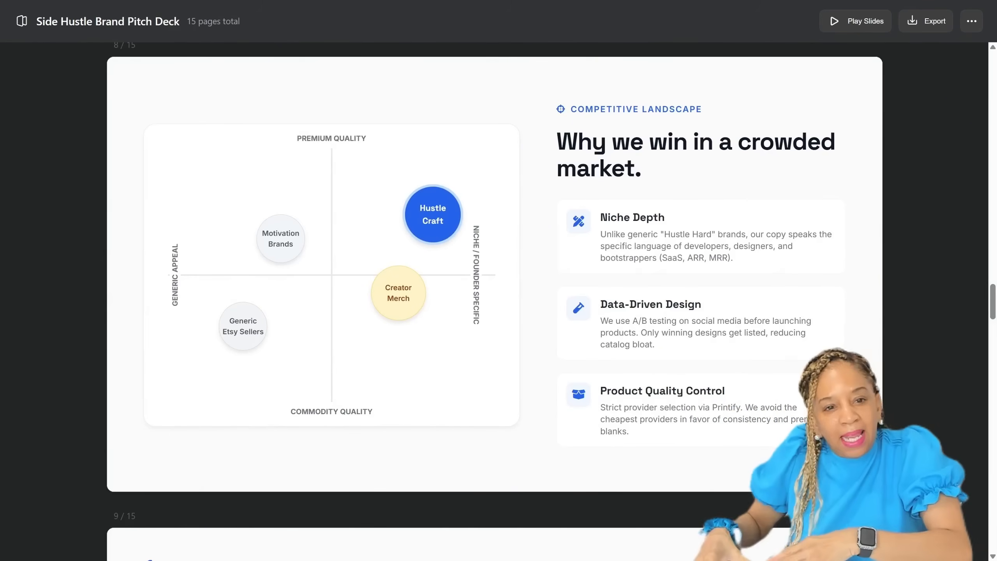
Scroll through slides 13-15 covering Risks and the $150,000 Ask & Allocation
scroll(down, 3)
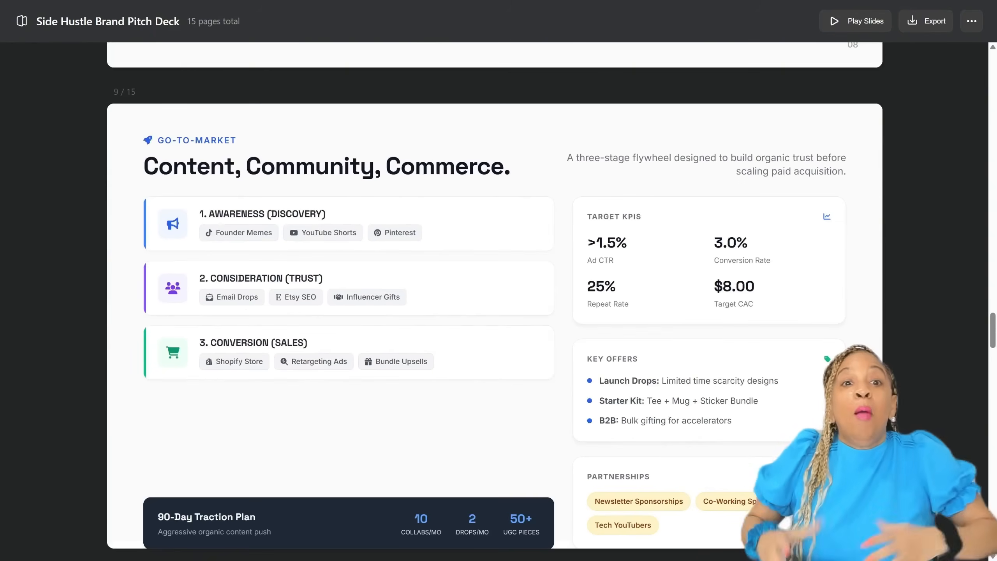
scroll(down, 3)
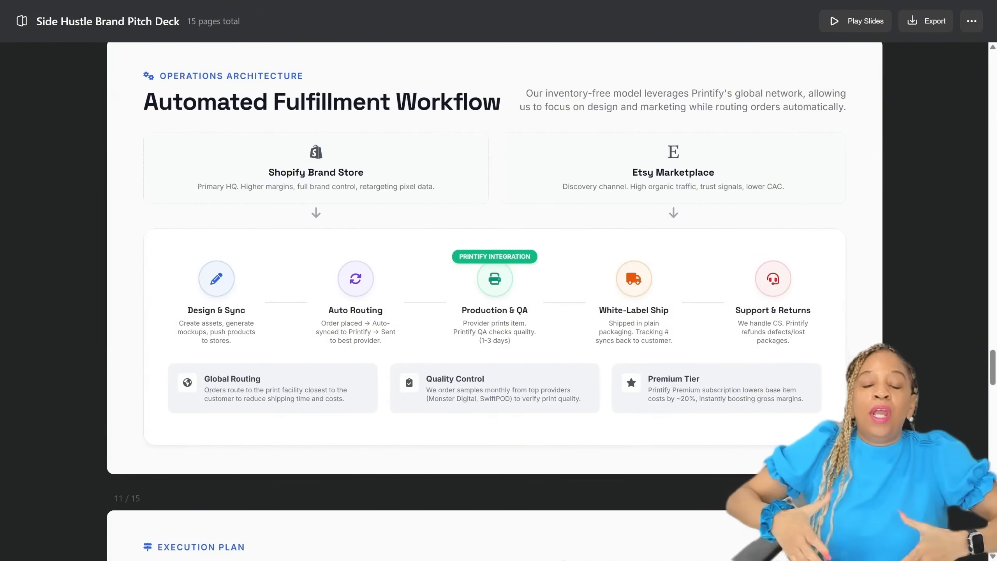
scroll(down, 3)
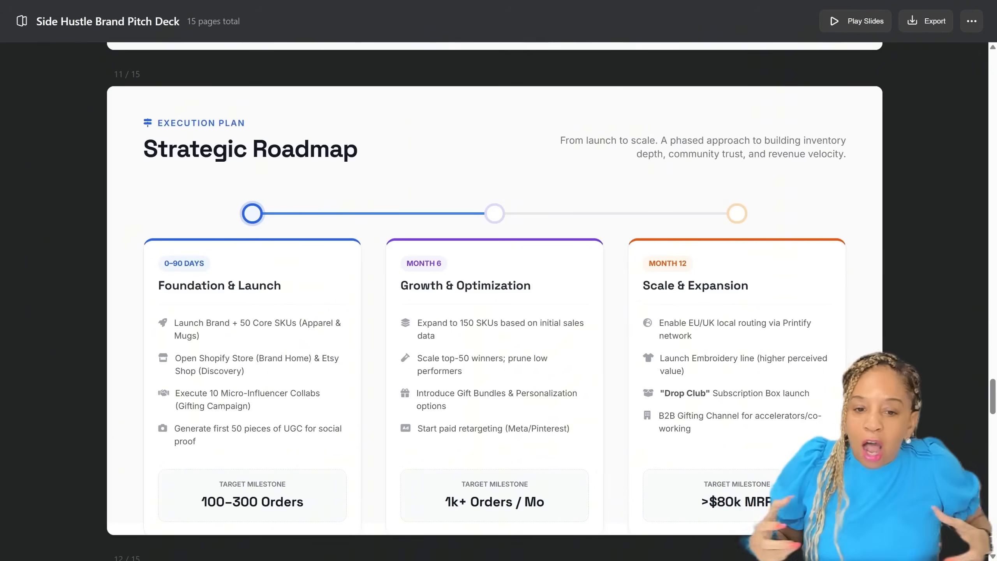
scroll(down, 3)
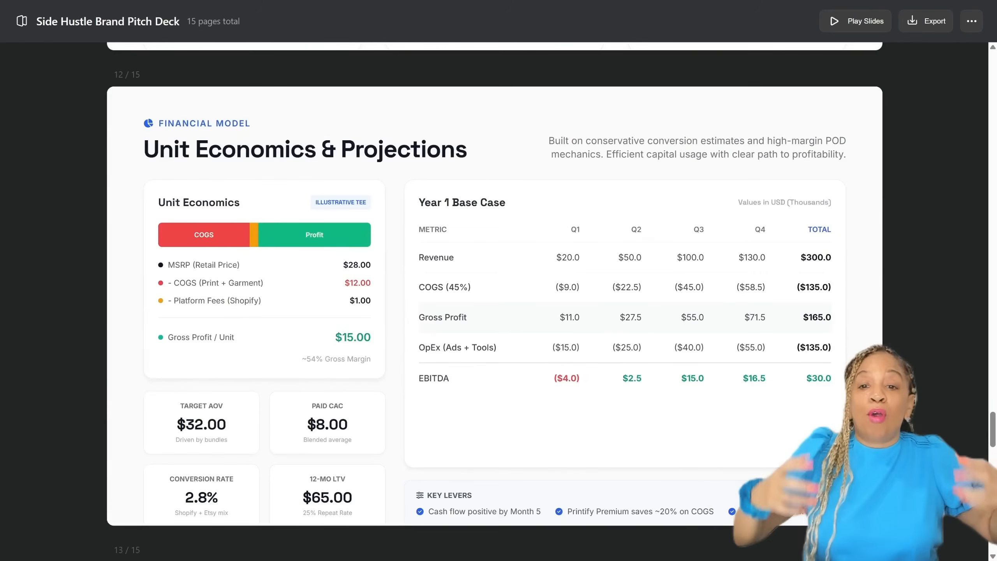
scroll(down, 3)
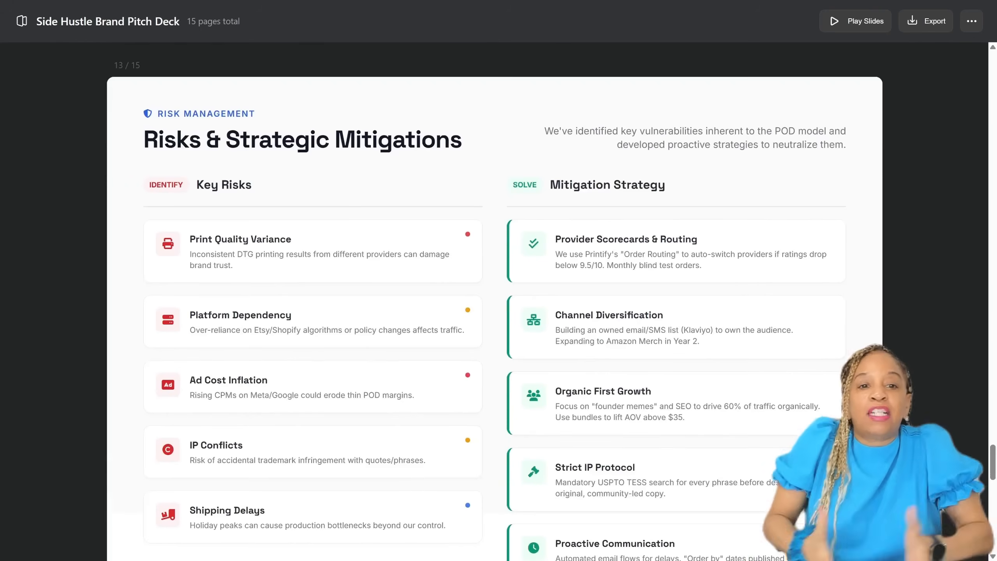
scroll(down, 3)
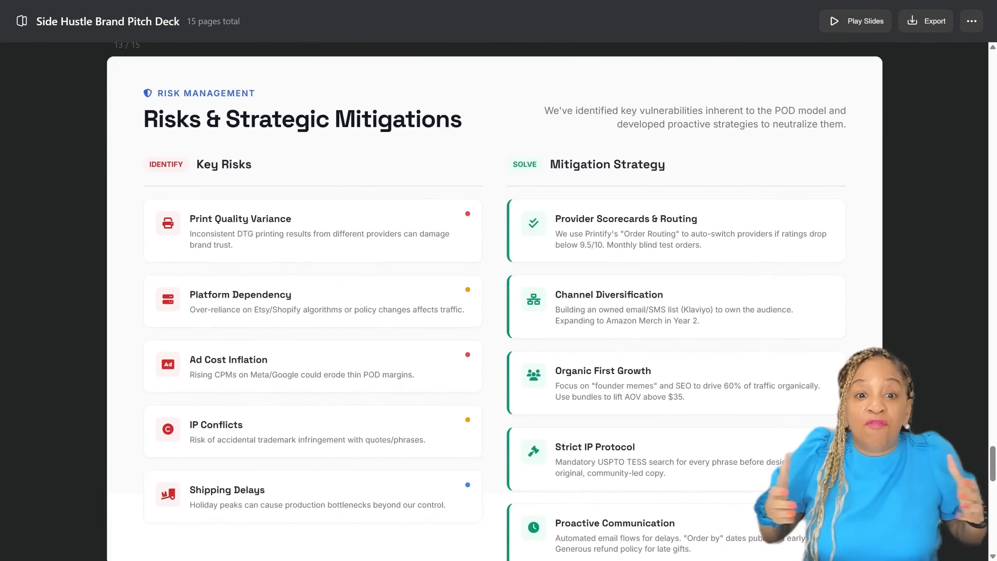
scroll(down, 3)
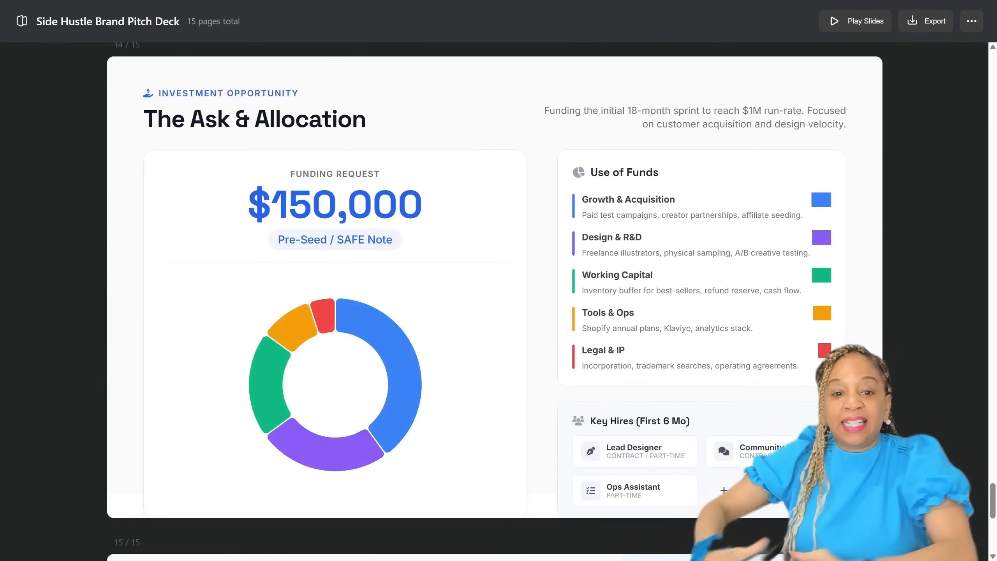
scroll(down, 3)
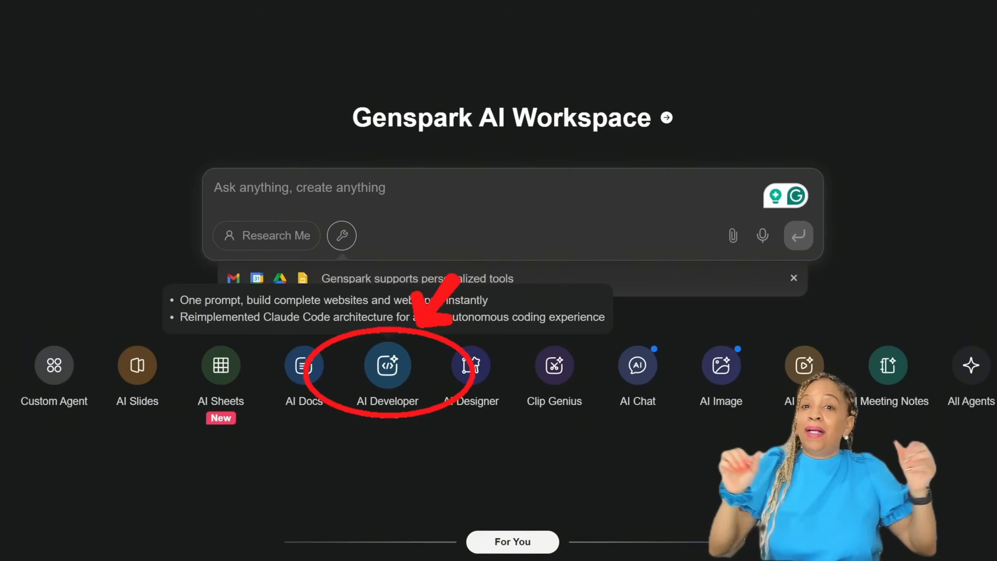
Start a new AI Developer project with the Full-Stack Websites or App starting point
click(387, 365)
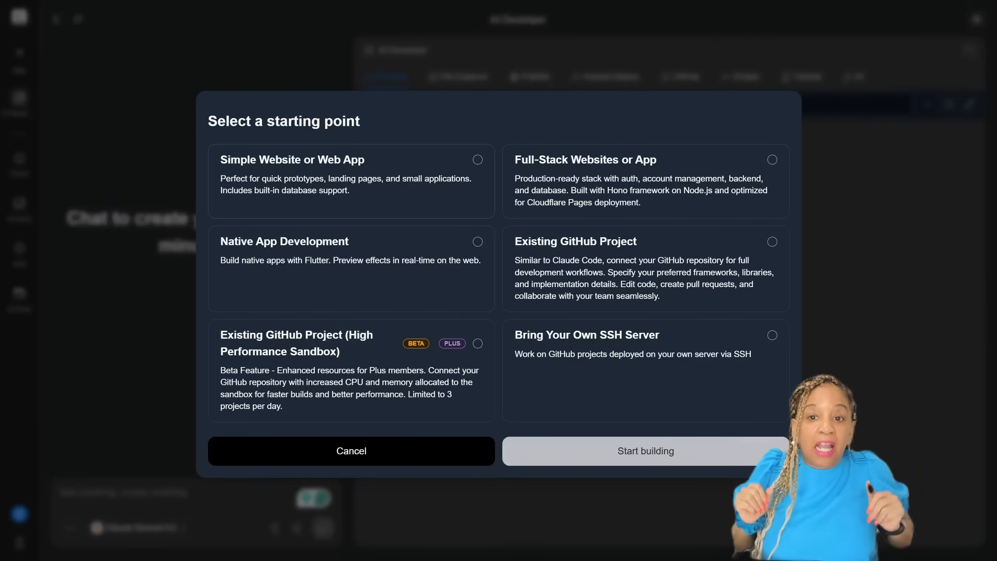
click(643, 180)
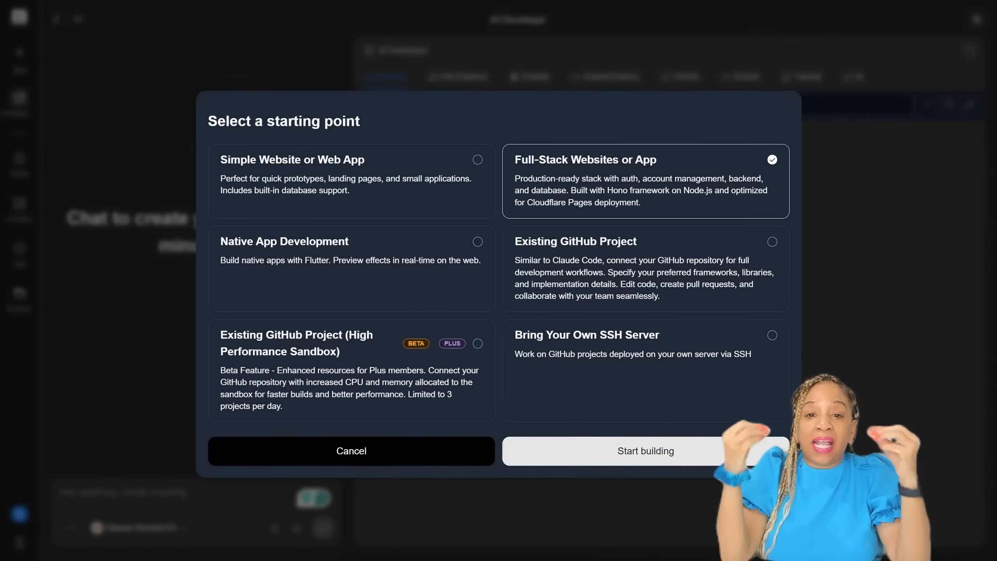
click(646, 451)
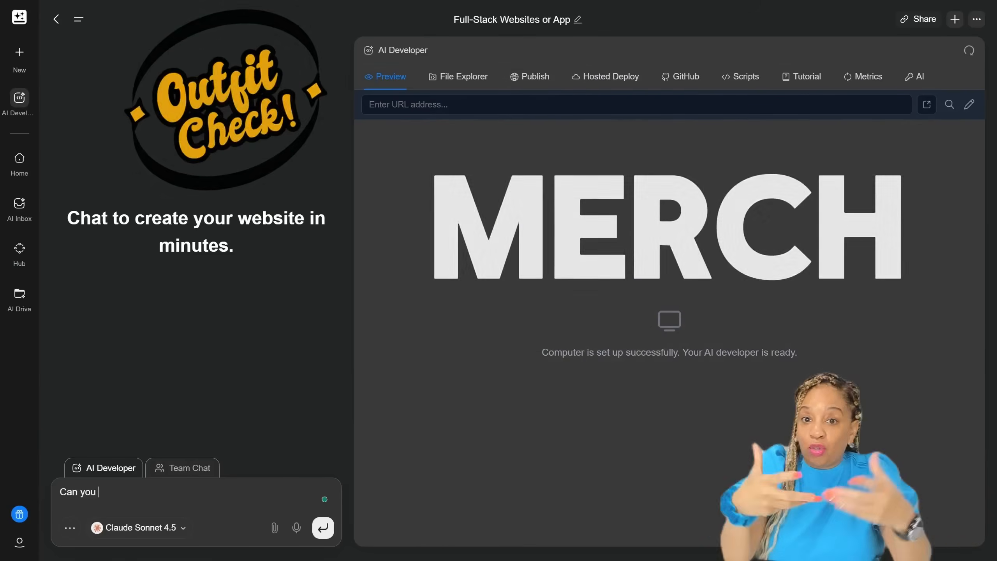
Send the storefront prompt and review the built webapp files and HustleCraft README
click(324, 528)
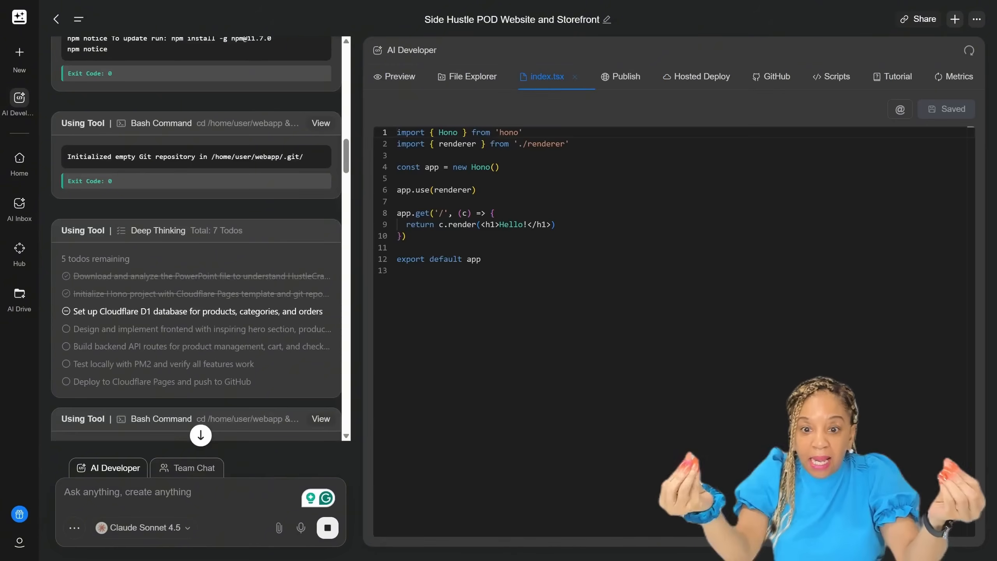
click(472, 77)
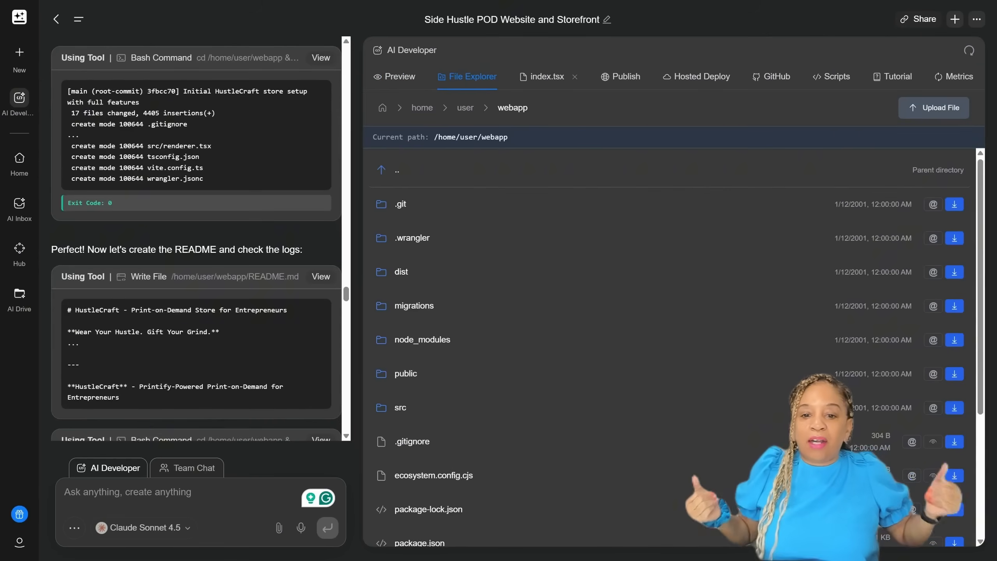
click(400, 77)
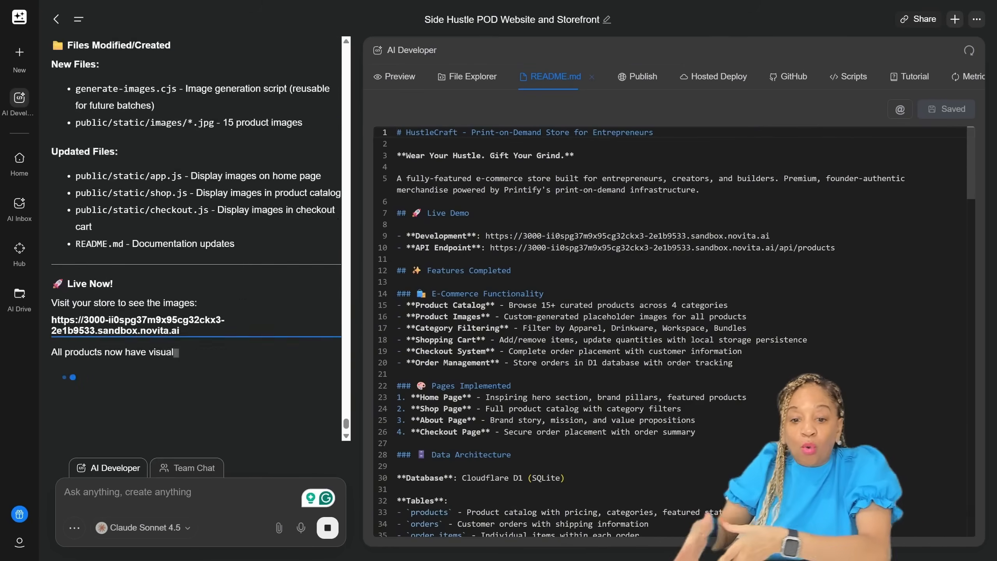
Review the summary of 15 placeholder product images and preview the running HustleCraft storefront
scroll(down, 3)
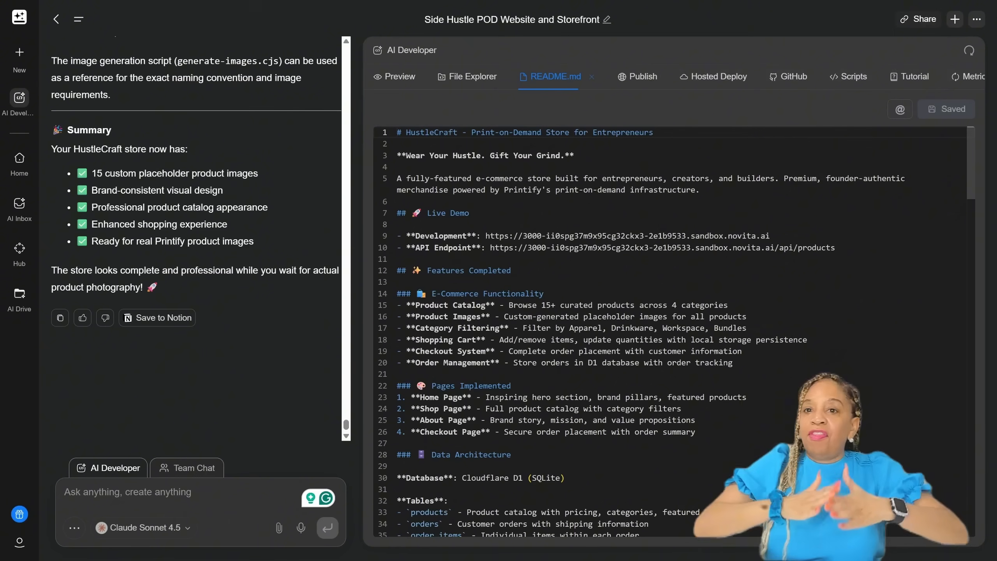
click(400, 76)
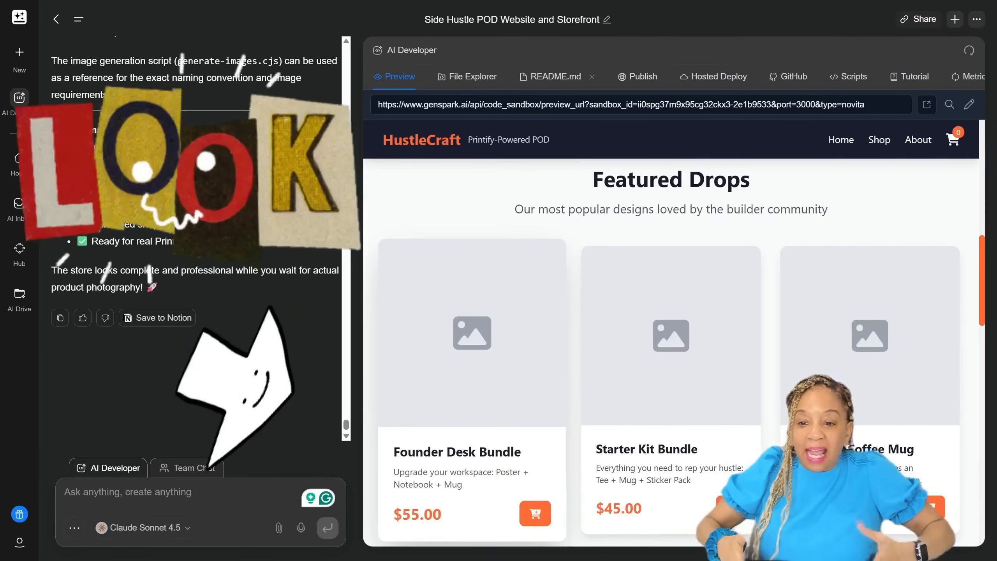
scroll(down, 3)
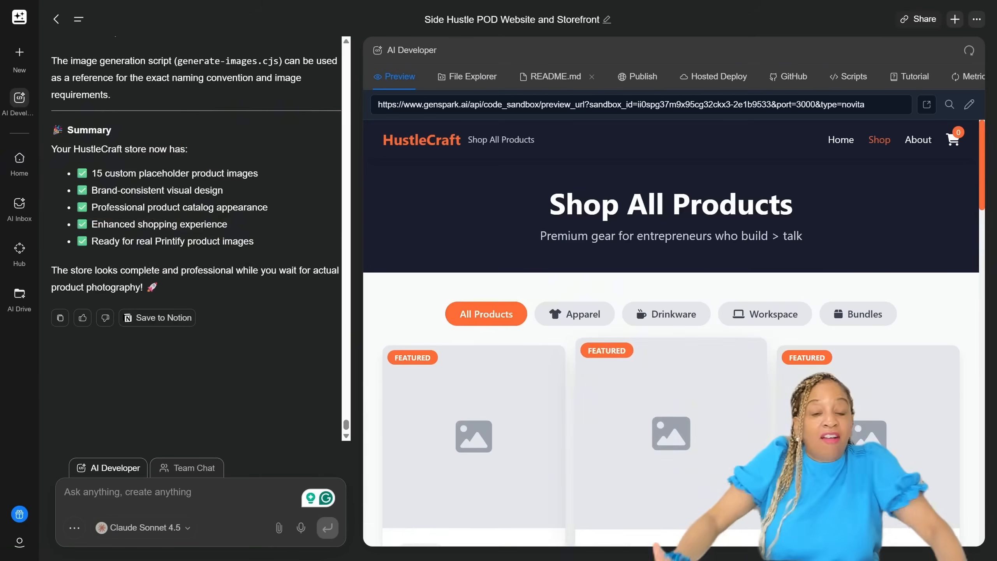
scroll(down, 3)
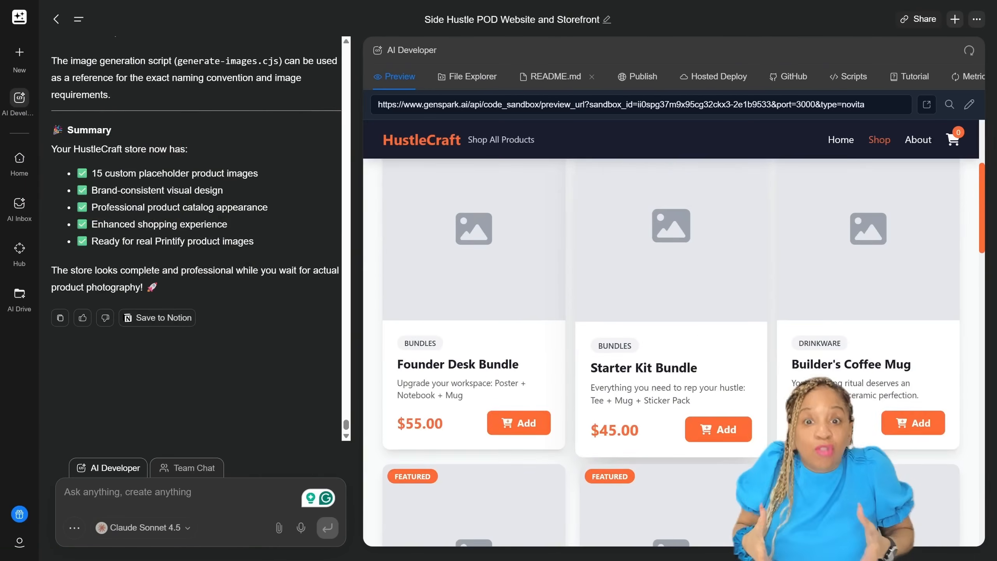
scroll(down, 3)
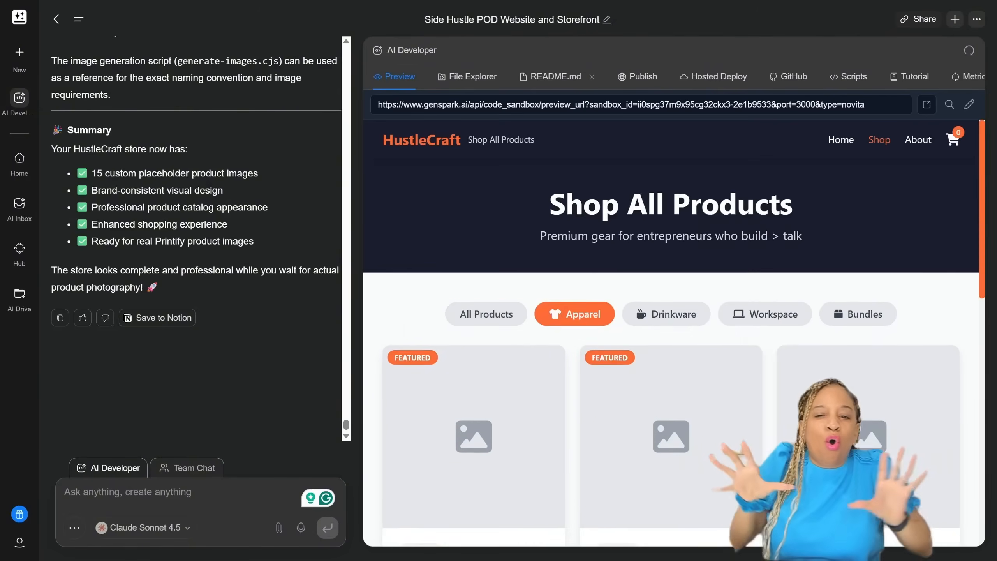
click(918, 139)
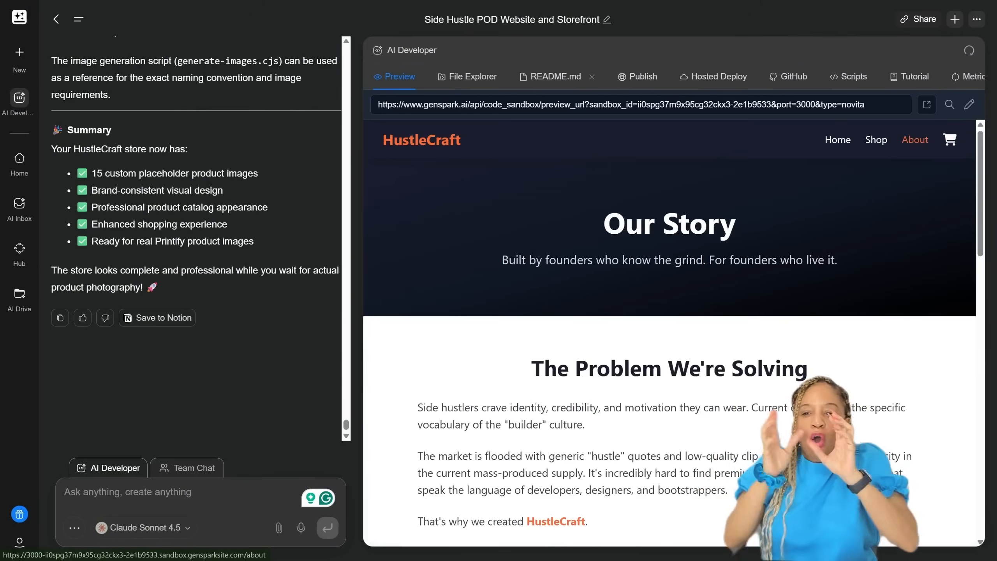
scroll(down, 3)
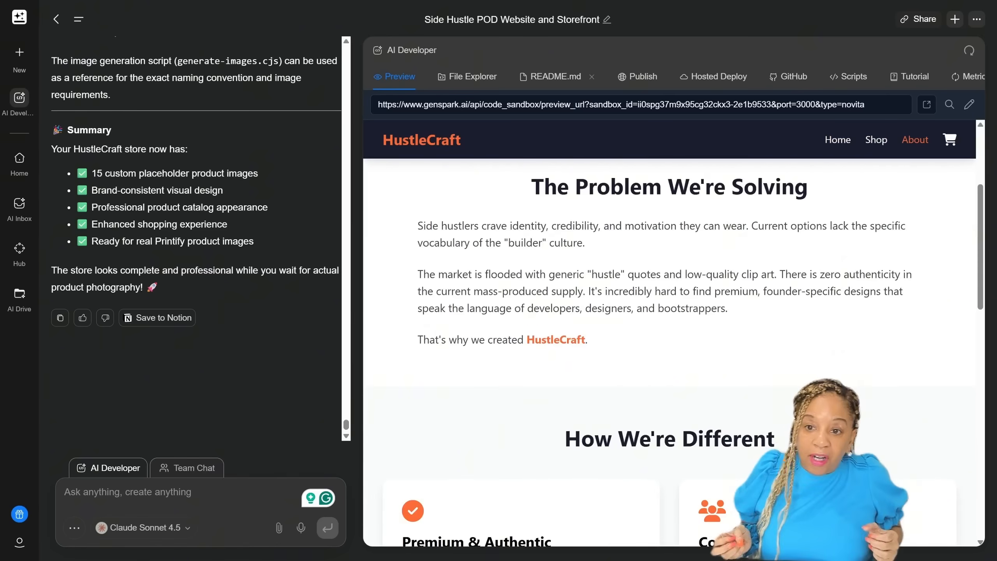
scroll(down, 3)
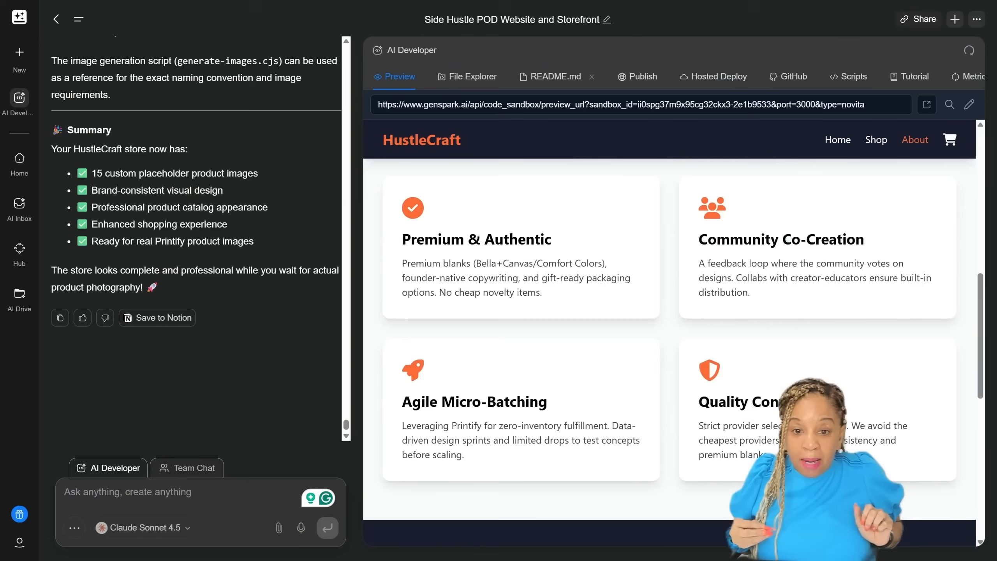
scroll(down, 3)
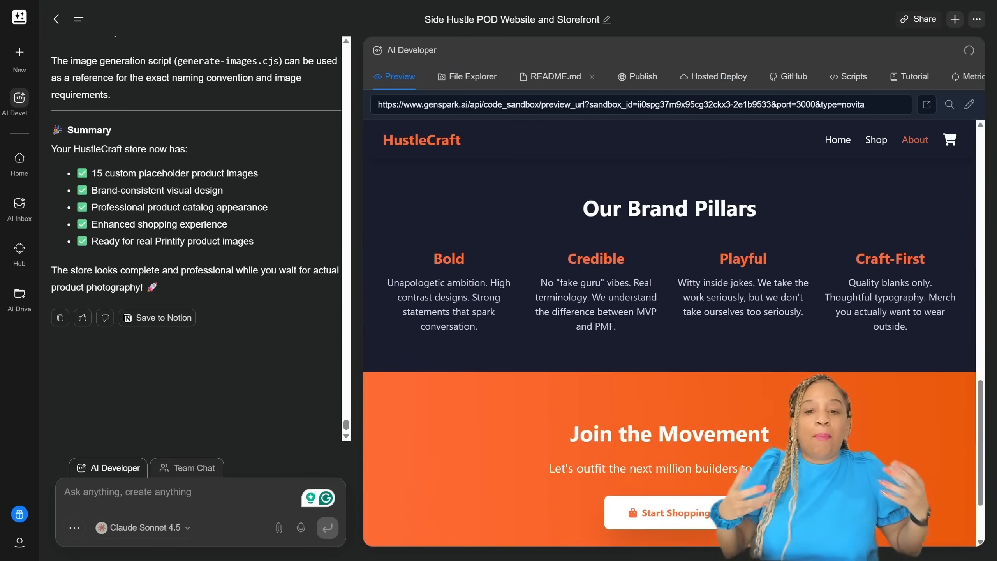
click(877, 139)
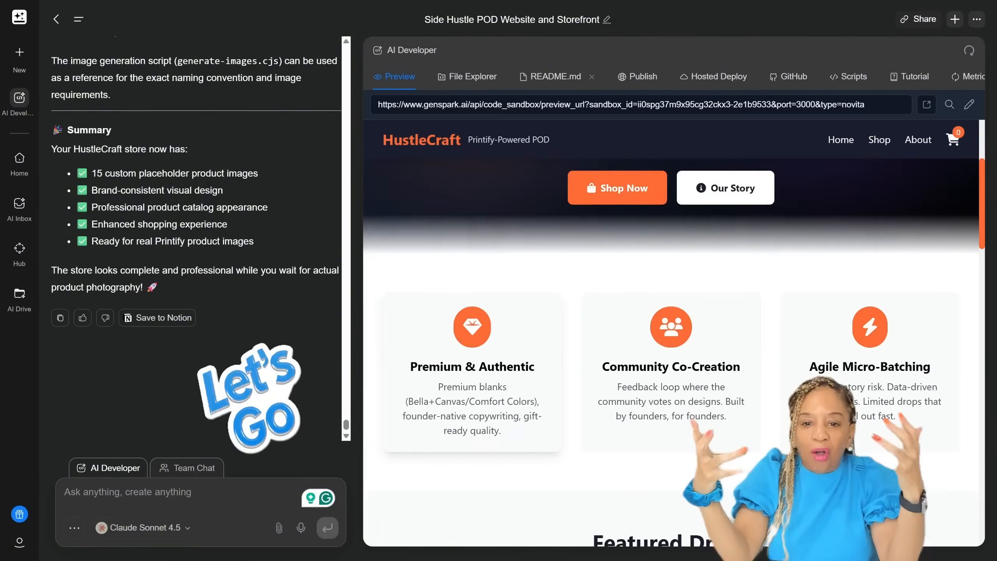
scroll(down, 3)
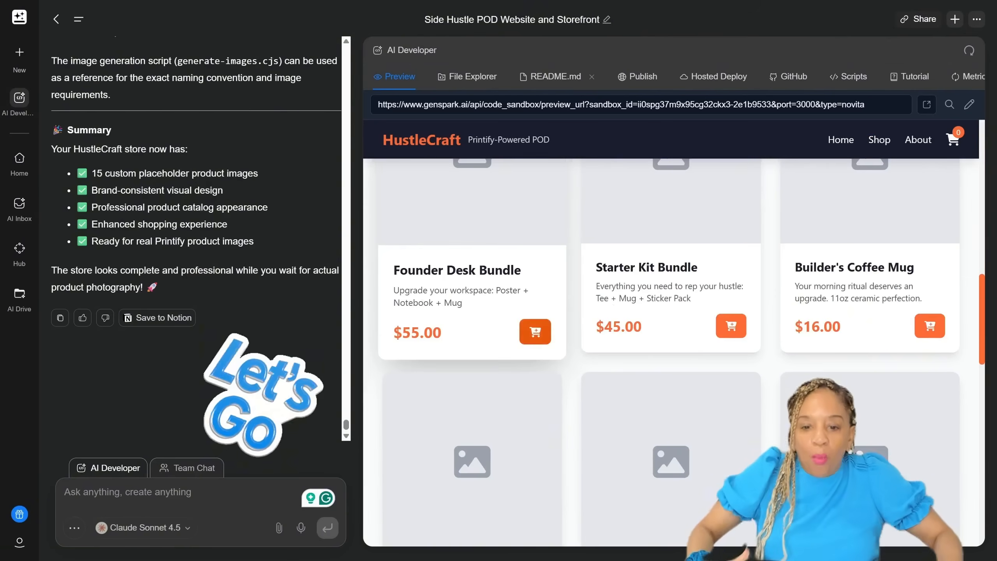
scroll(down, 3)
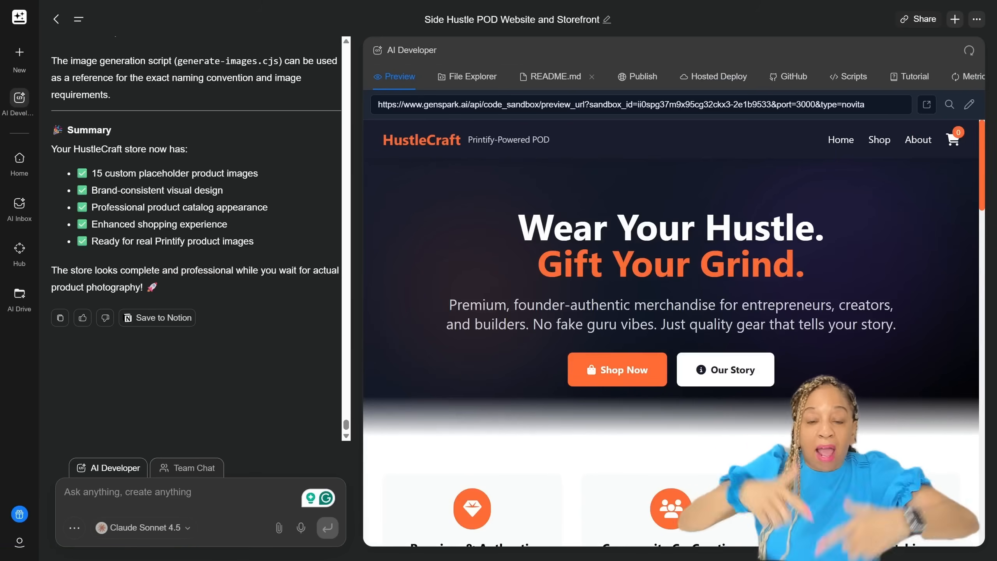
click(19, 98)
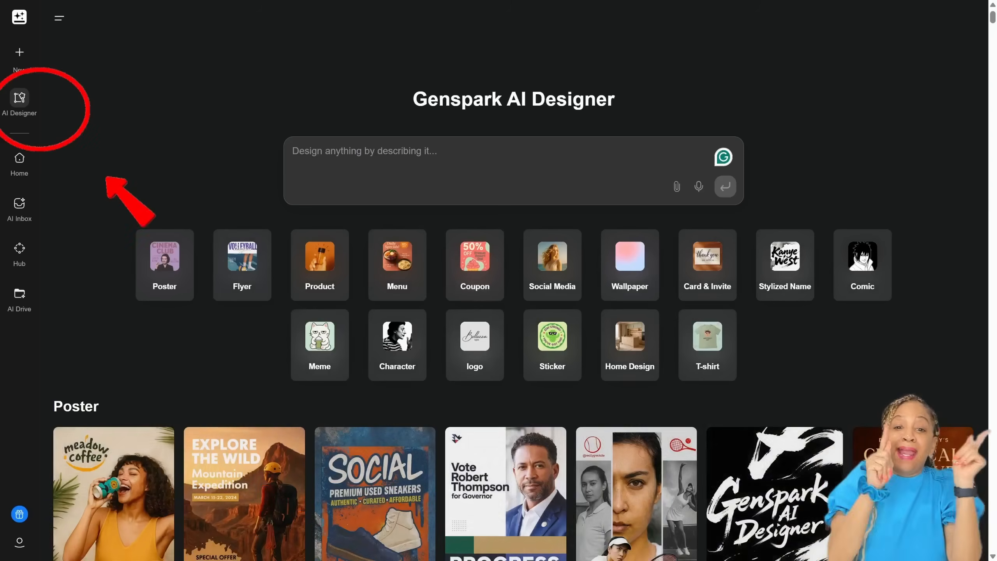
Request AI Designer designs that inspire hustling and entrepreneurship
text(Can you make a designs for)
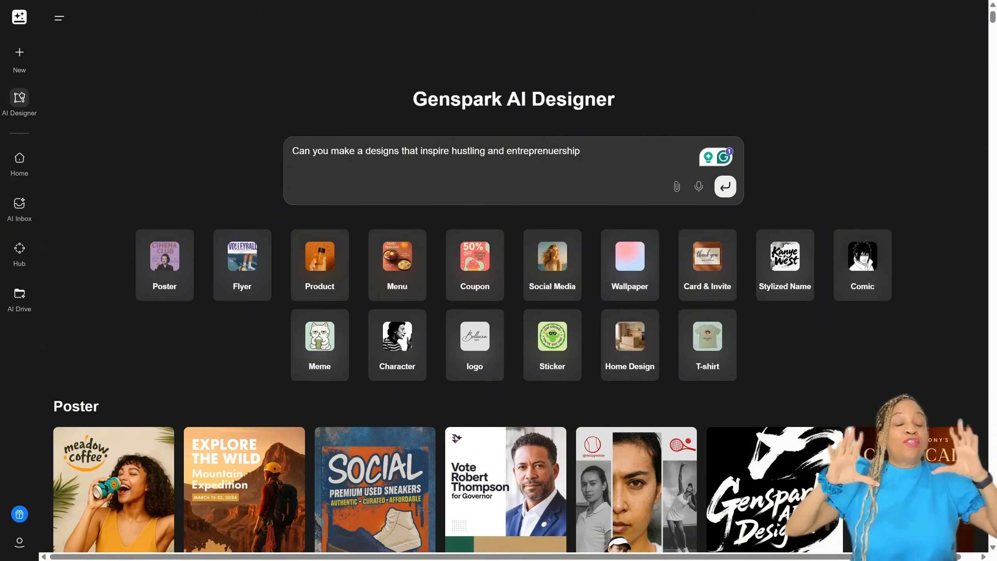
click(725, 187)
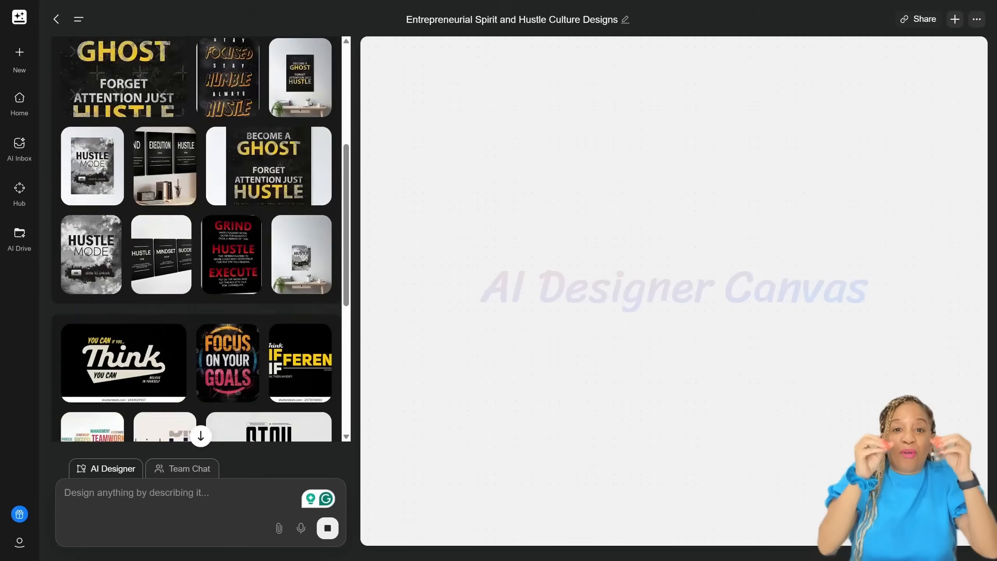
Review the generated hustle posters and switch to the Printify T-shirt catalog
scroll(down, 3)
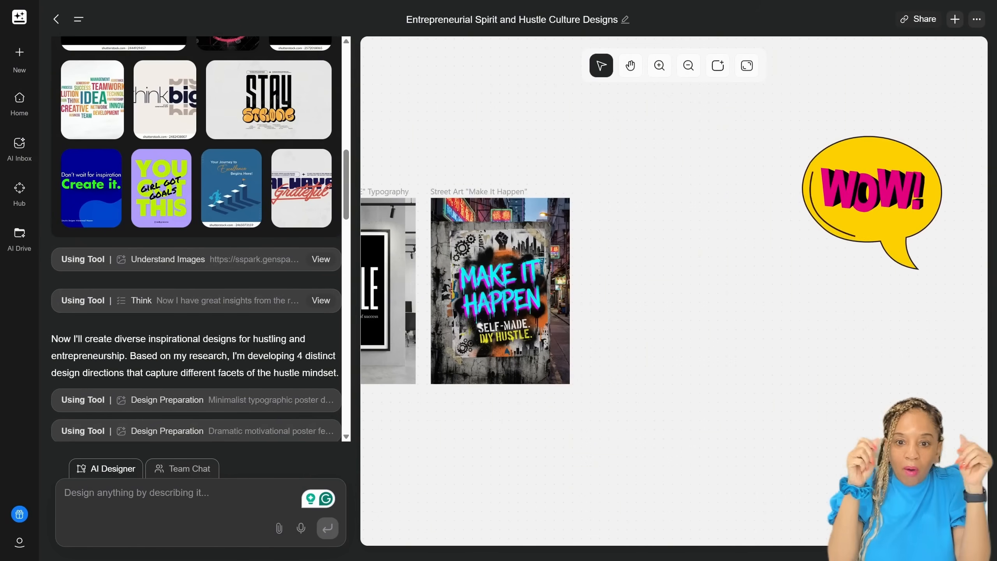
click(630, 65)
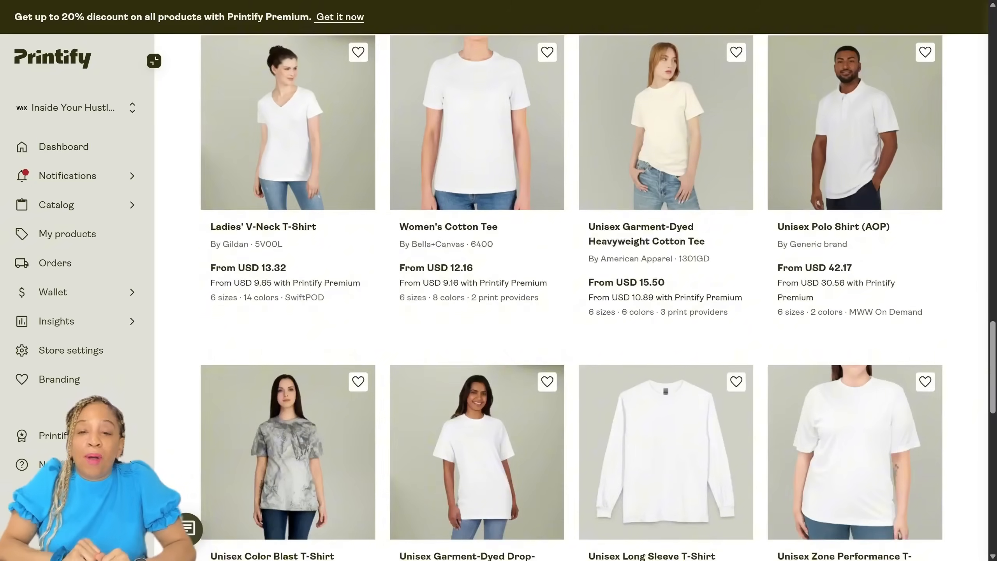
Start designing on the Bella+Canvas Women's Favorite Tee with Printify Choice
scroll(down, 3)
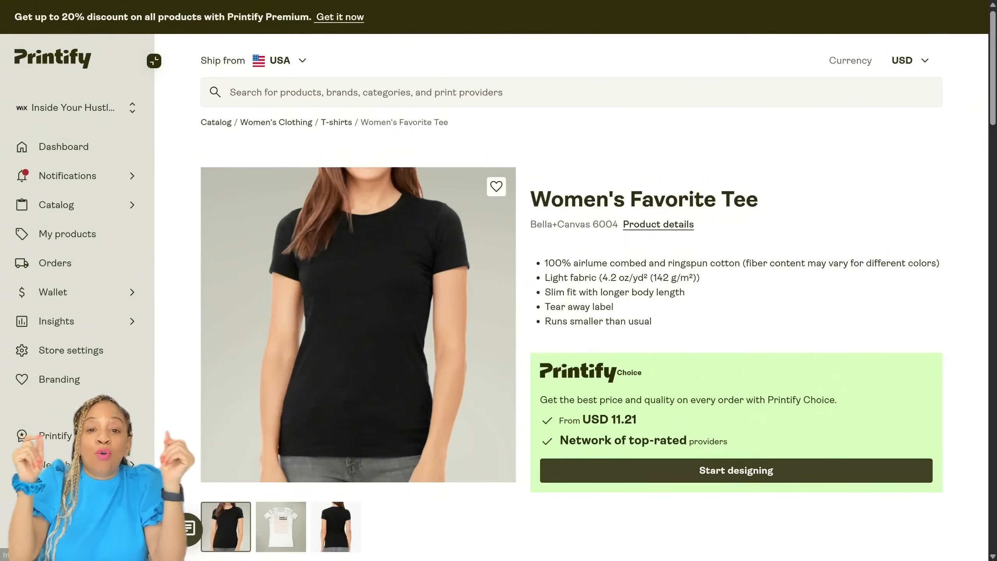
scroll(down, 3)
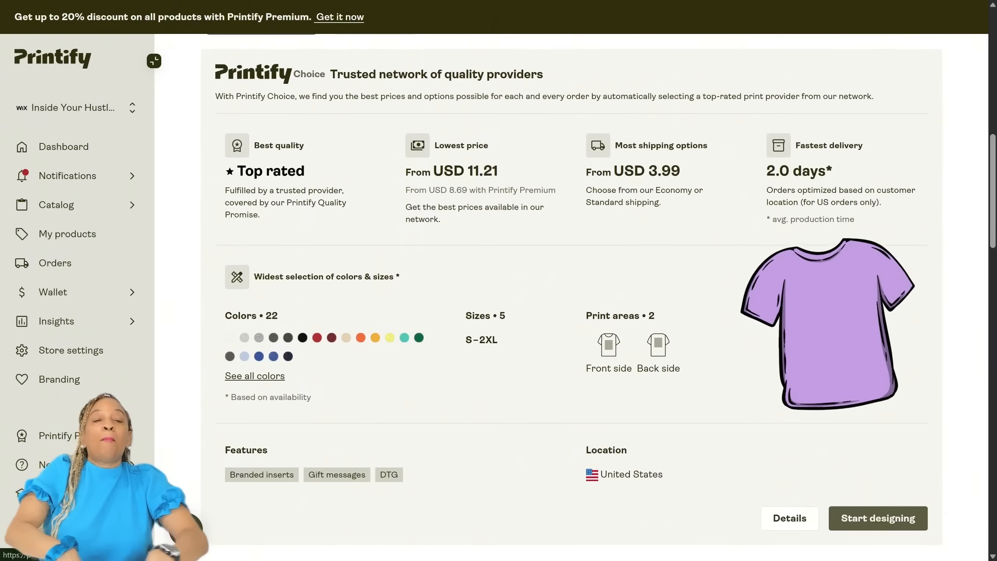
click(878, 518)
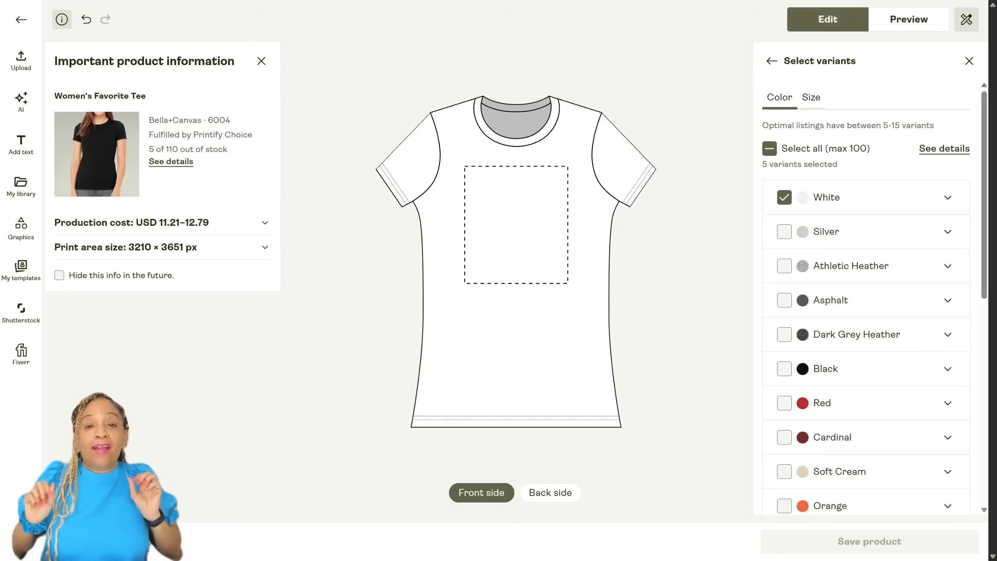
Make the tee Black, upload 'hustle no bg.svg' to the front, and preview the mockup
click(784, 369)
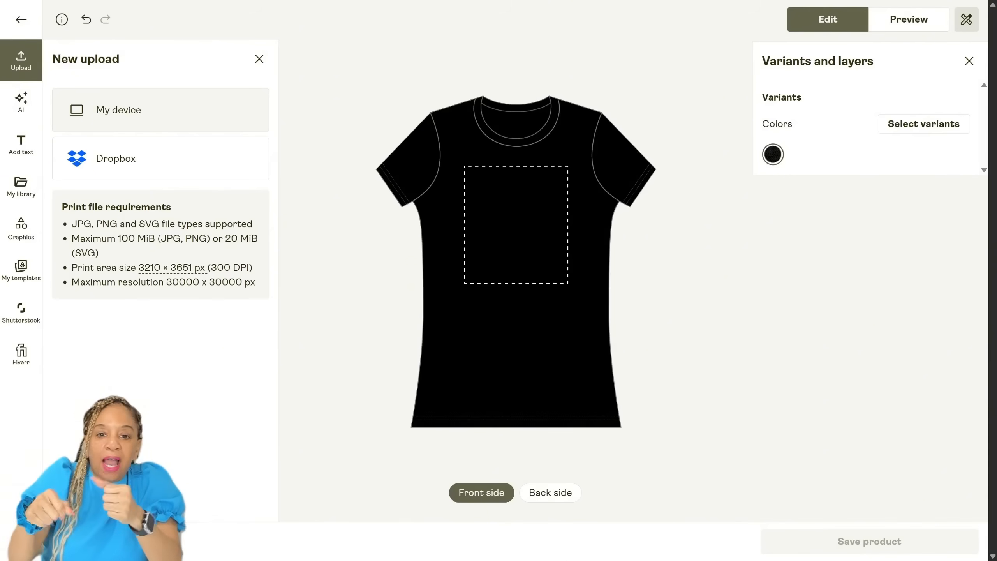
click(118, 110)
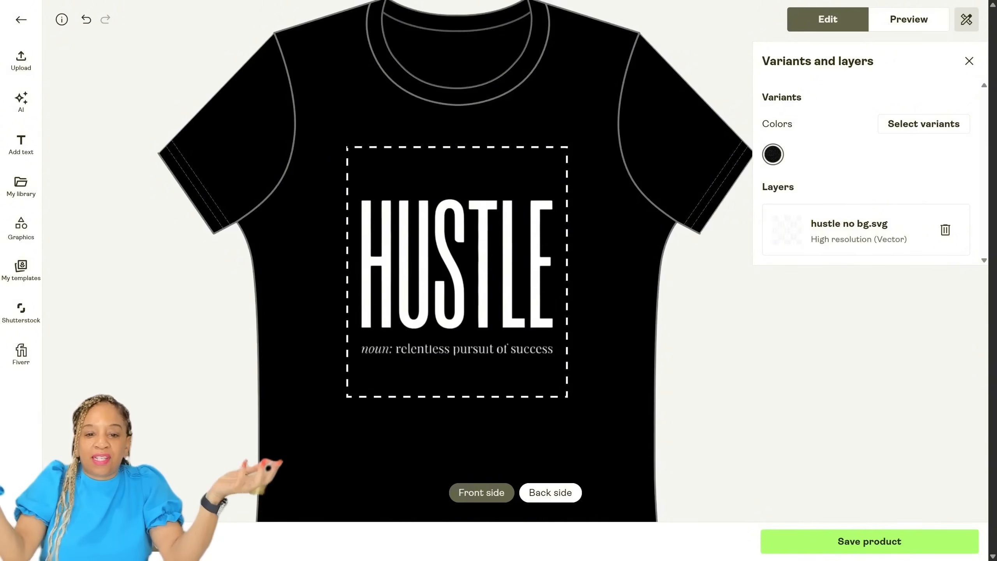
click(908, 19)
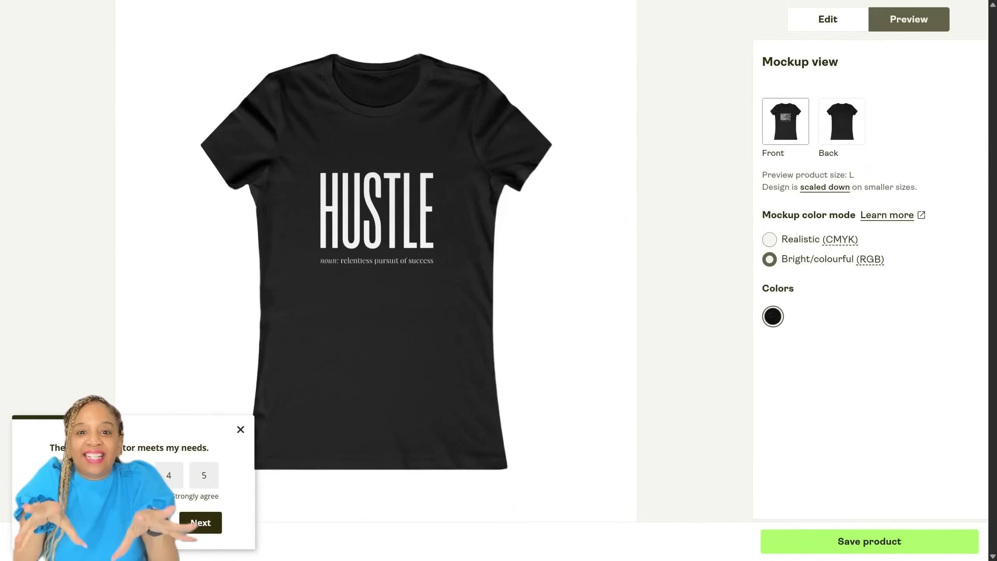
Switch to realistic colours and save the mockup library selection of 13 of 15 mockups
click(770, 240)
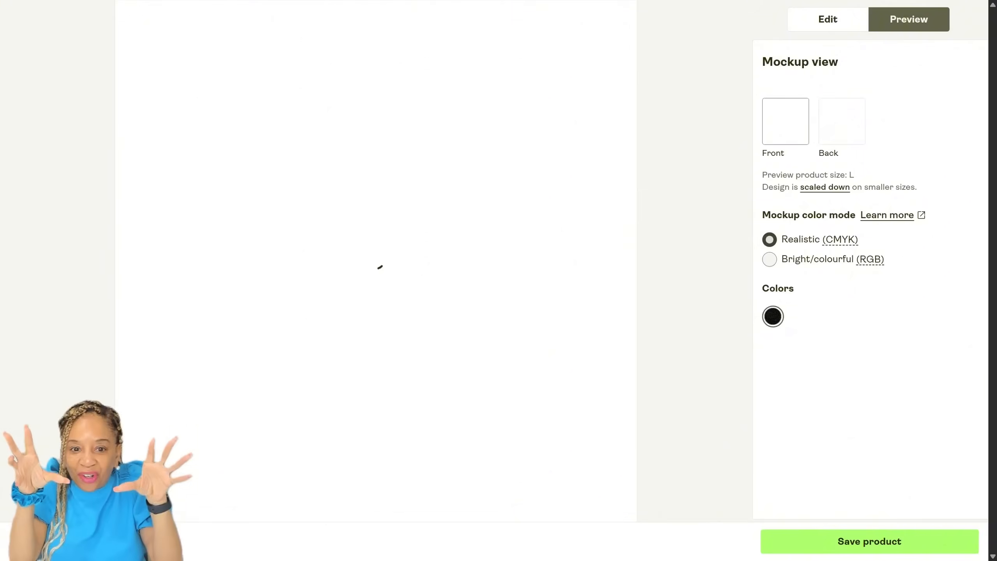
click(870, 541)
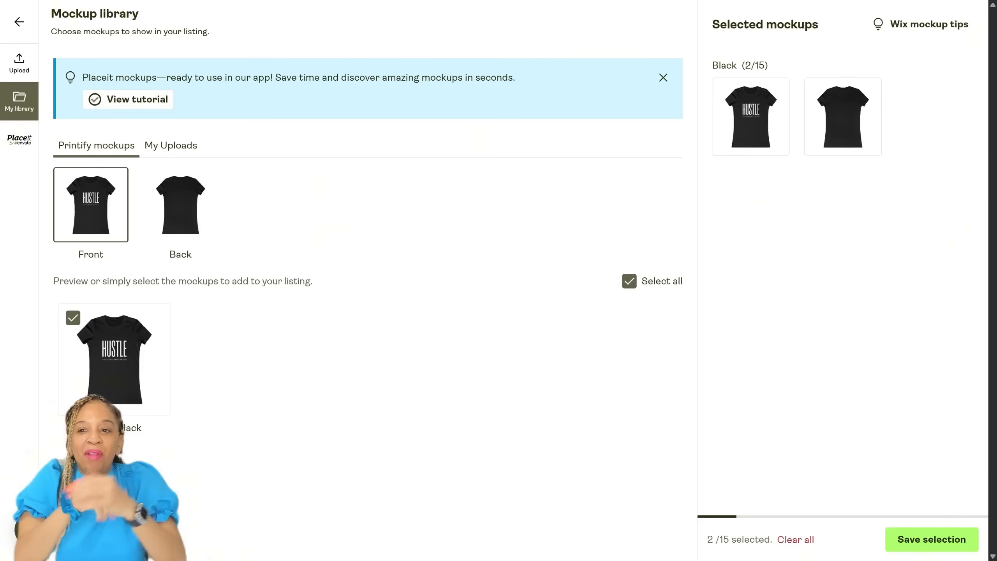
click(932, 539)
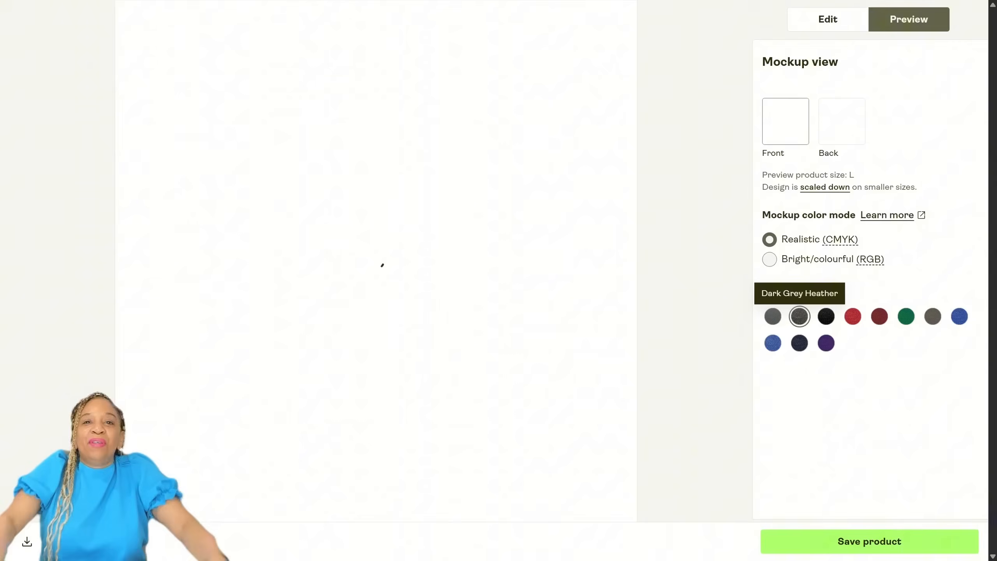
Preview the tee in black, red, grey-olive, heather blue and navy, then save the product
click(826, 317)
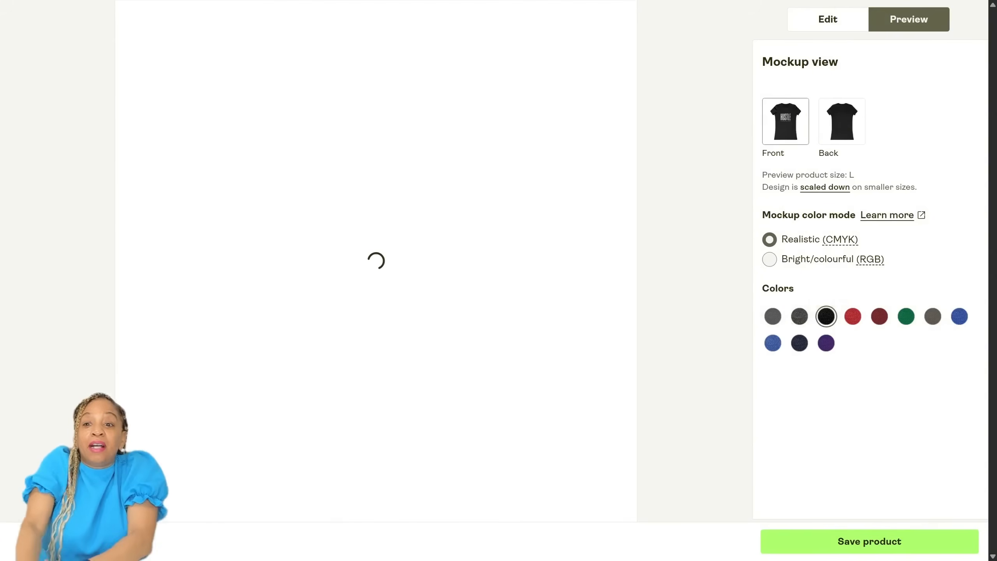
click(852, 317)
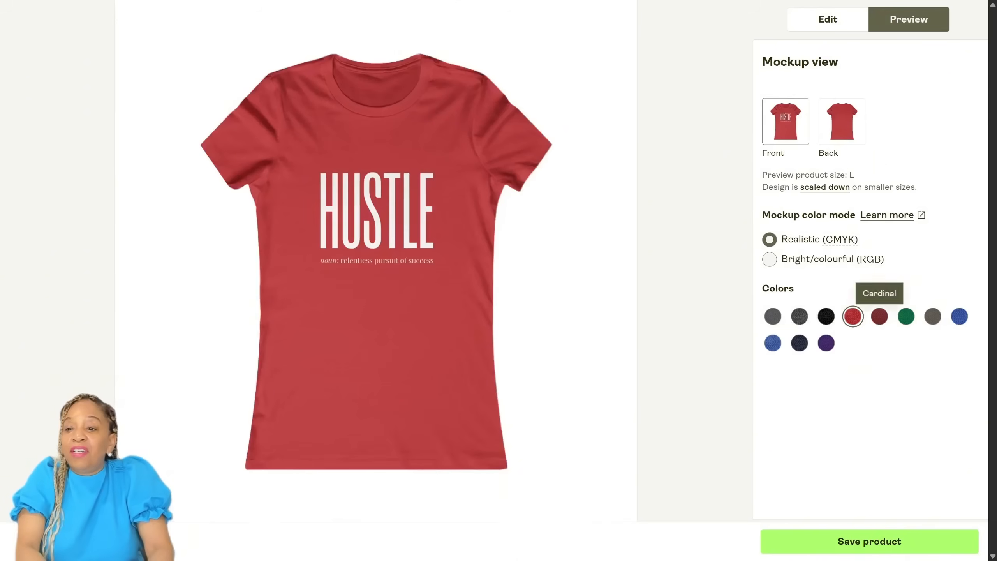
click(906, 317)
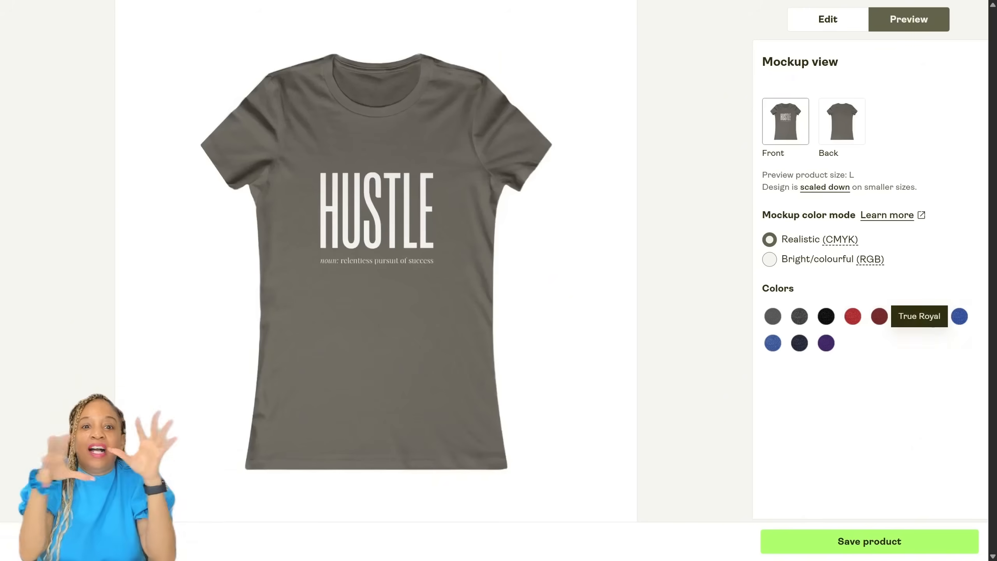
click(773, 343)
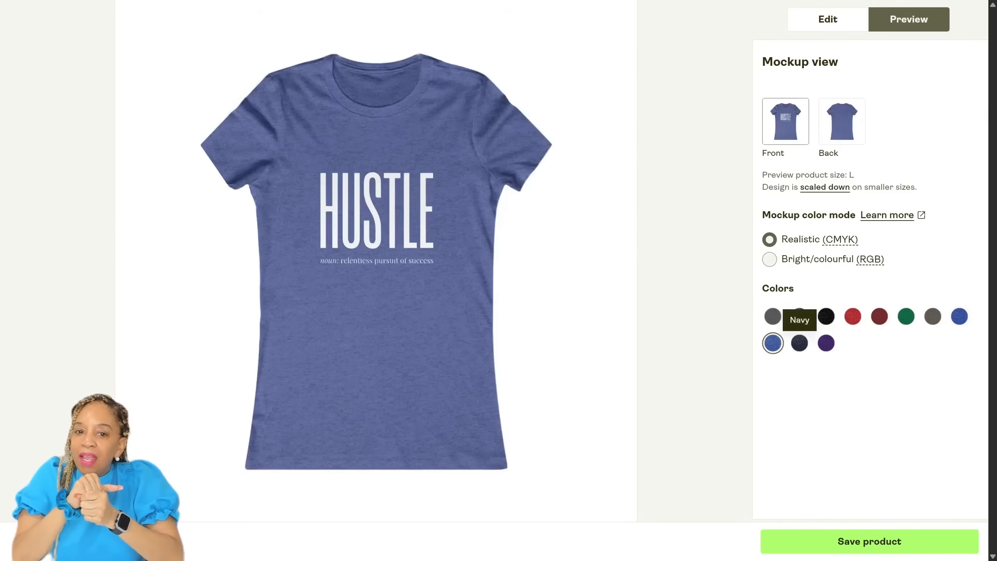
click(800, 342)
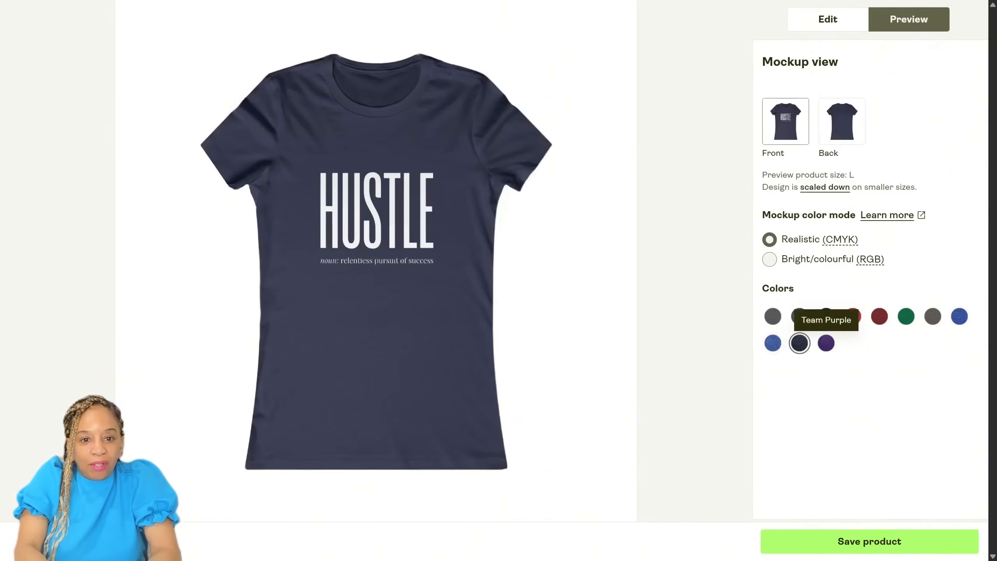
click(826, 343)
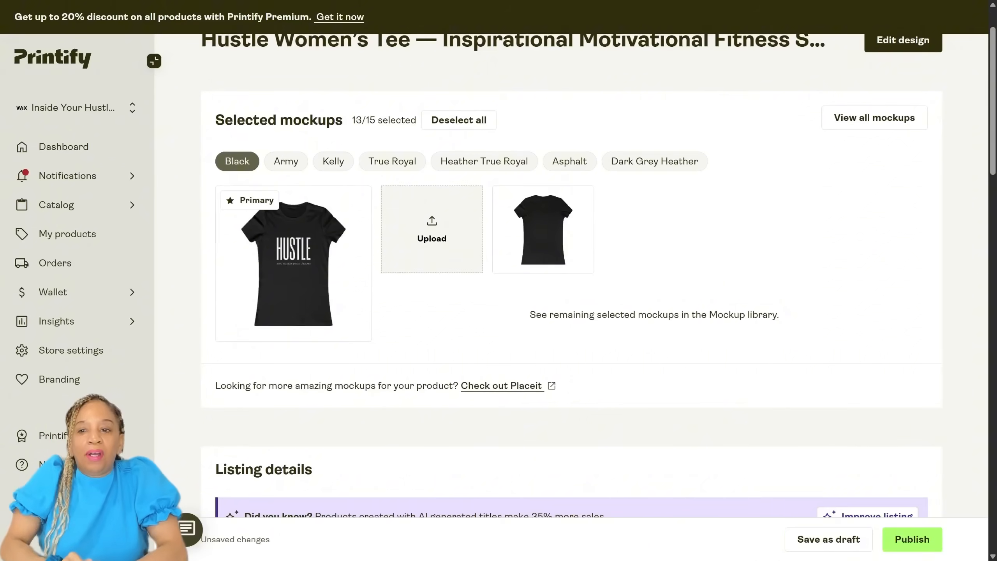
Set all 55 Hustle Women's Tee variants to a USD 20.00 retail price and apply it
scroll(down, 3)
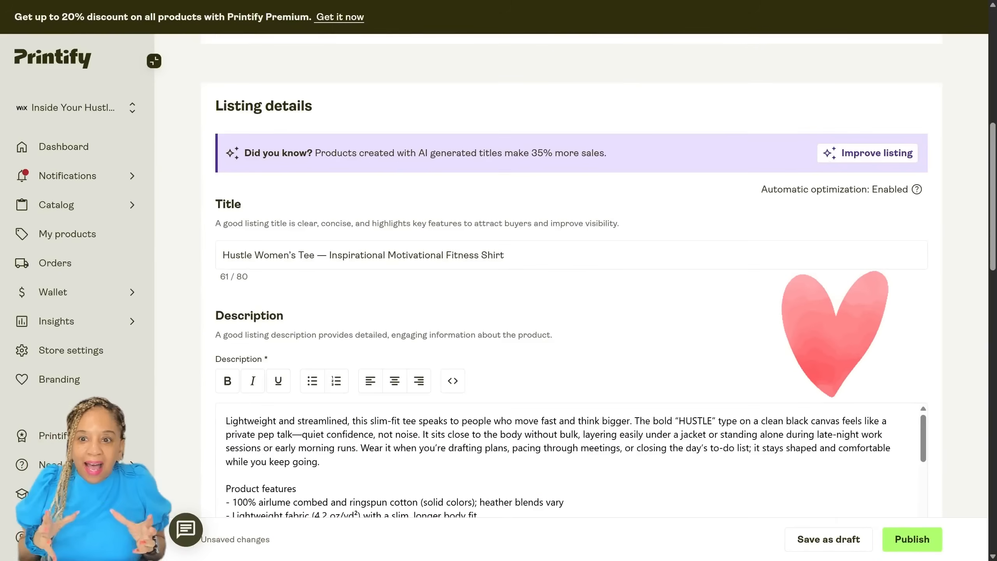
scroll(down, 3)
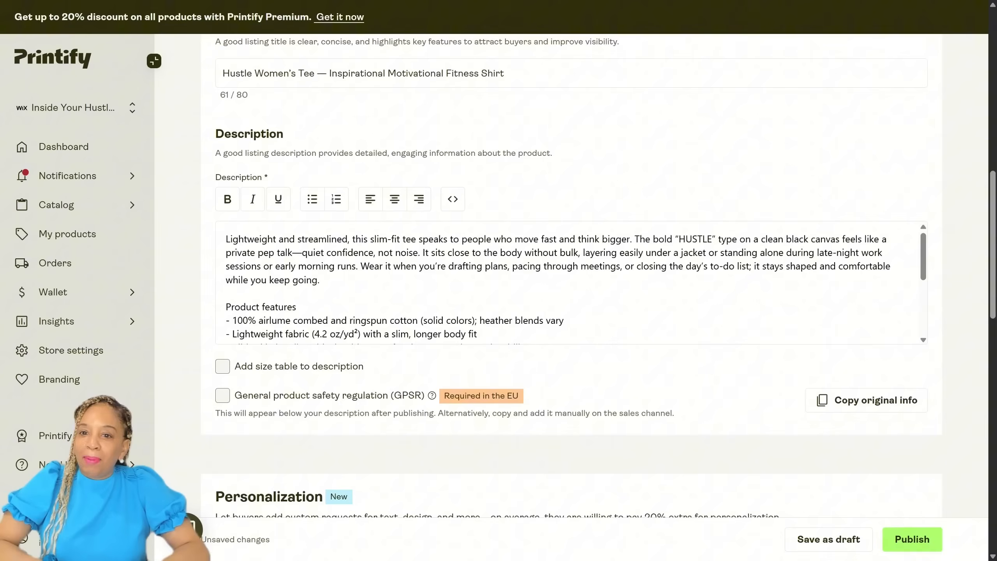
scroll(down, 3)
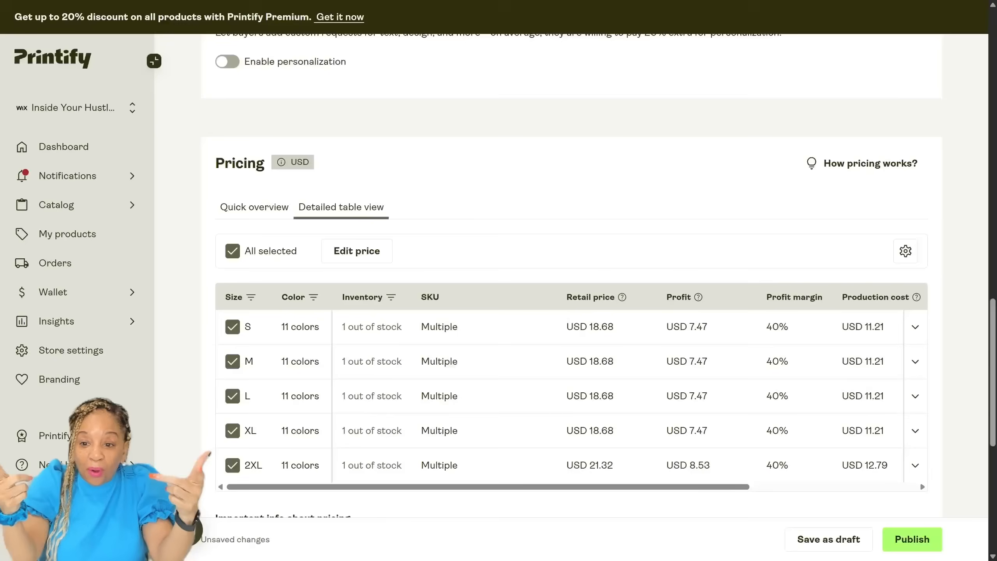
click(357, 251)
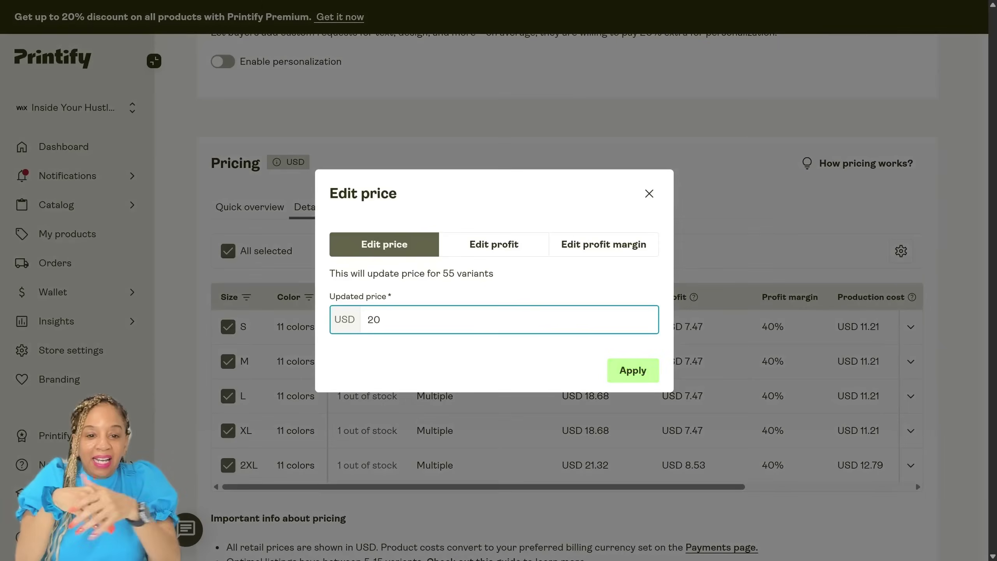
click(633, 370)
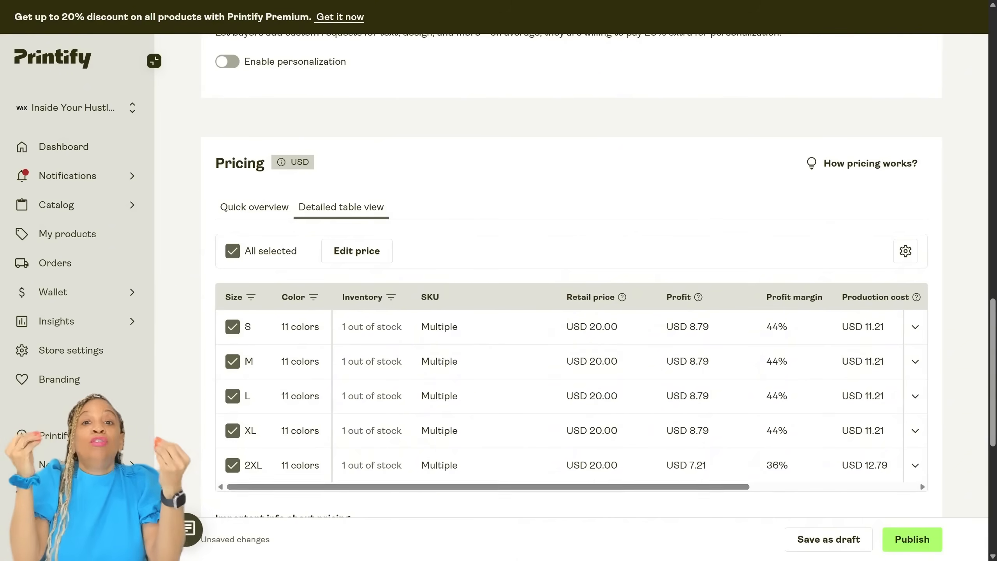
scroll(down, 3)
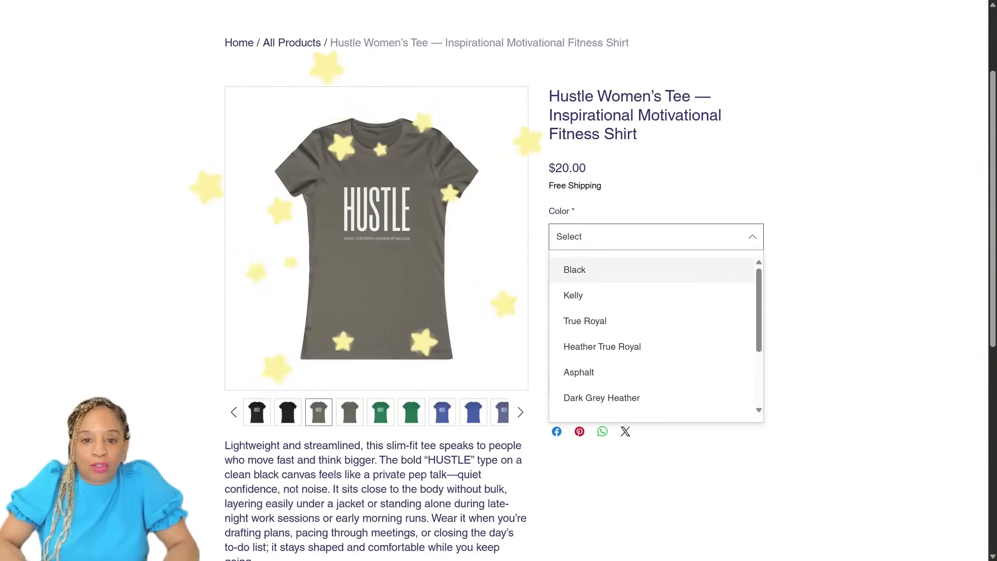
Choose Black as the colour on the $20 Hustle Women's Tee storefront page
click(575, 270)
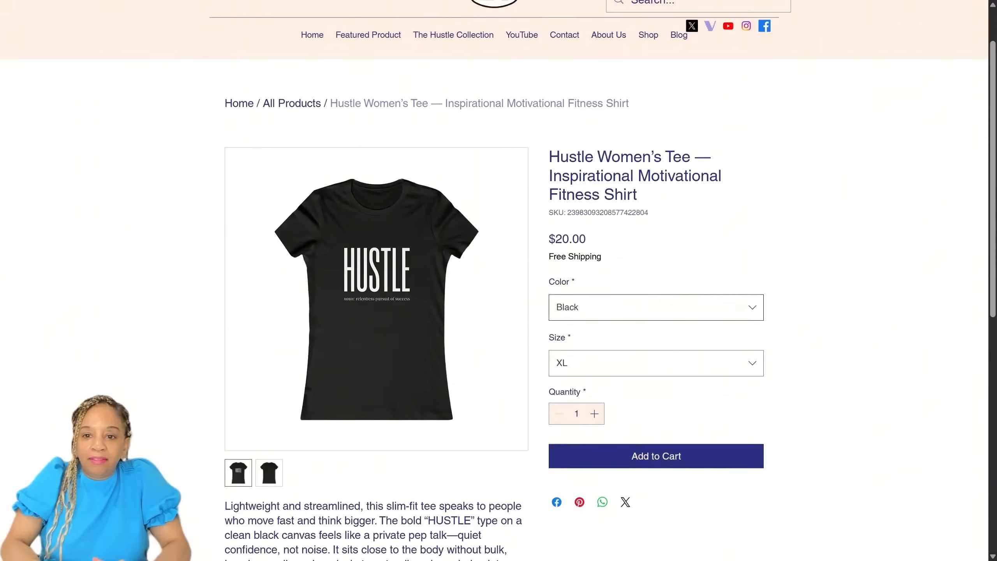